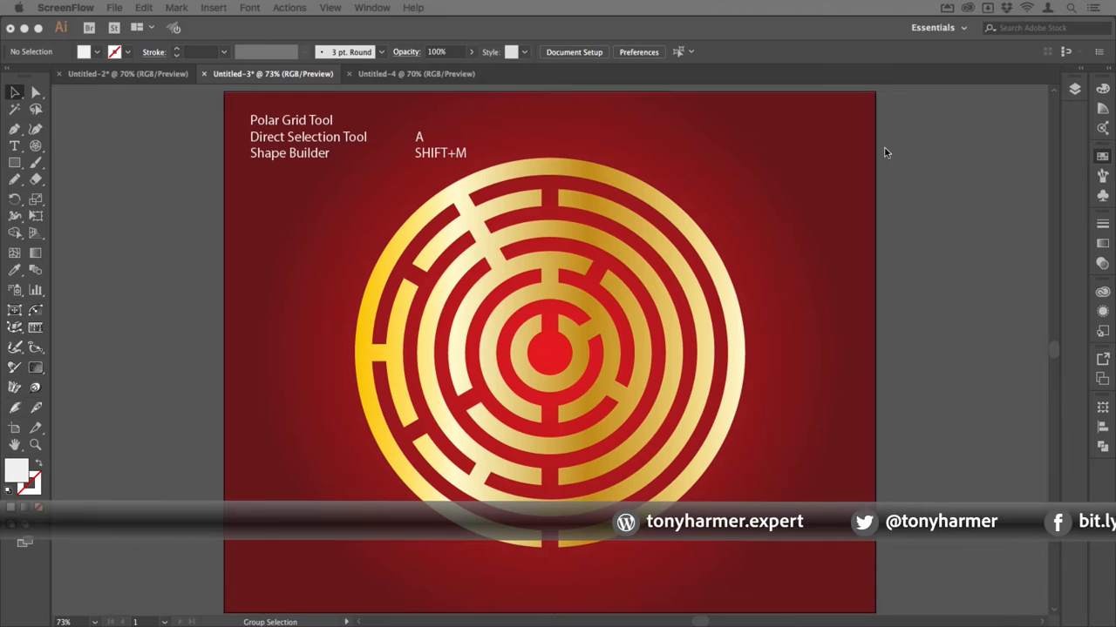
mouse_move(380, 141)
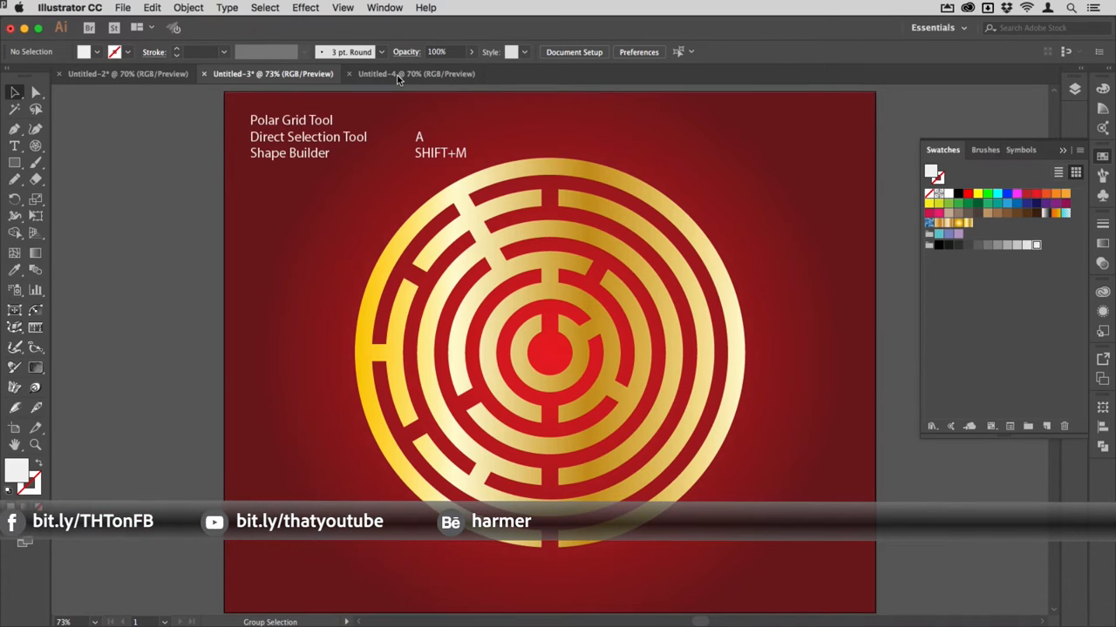
In the blank Untitled-4 document, start a 333 mm polar grid with 6 concentric and 12 radial dividers
left_click(415, 73)
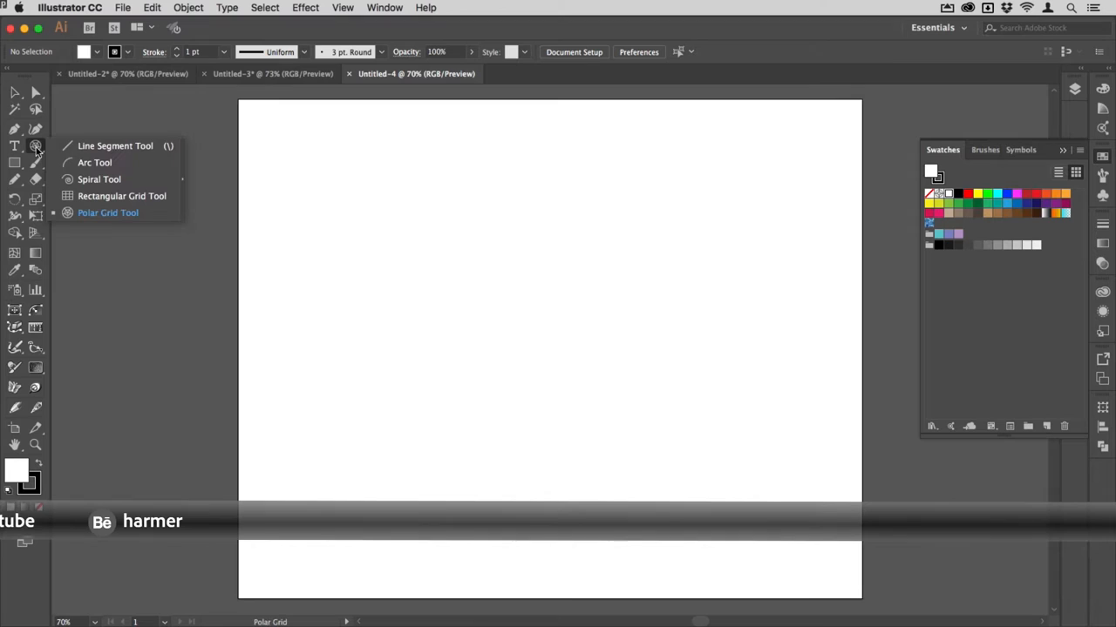
mouse_move(101, 157)
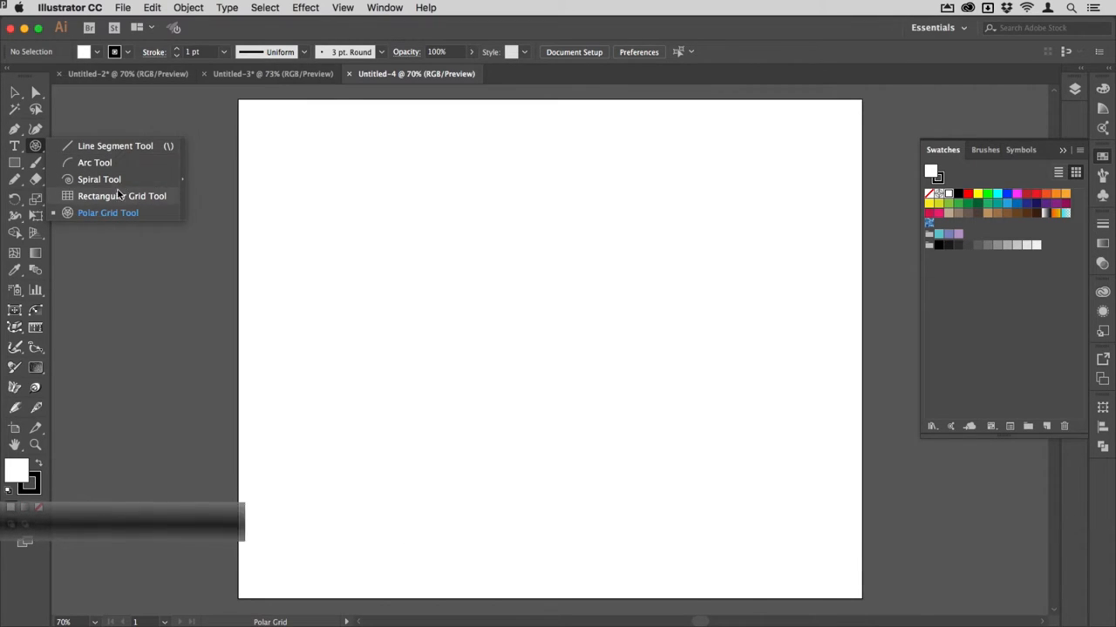
left_click(108, 212)
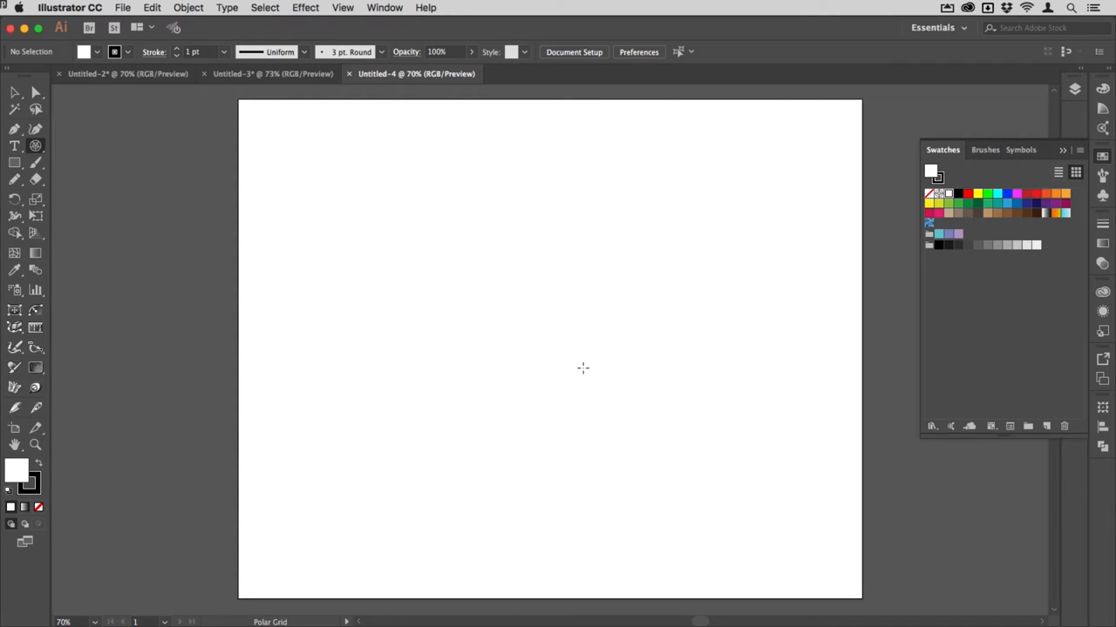
mouse_move(551, 343)
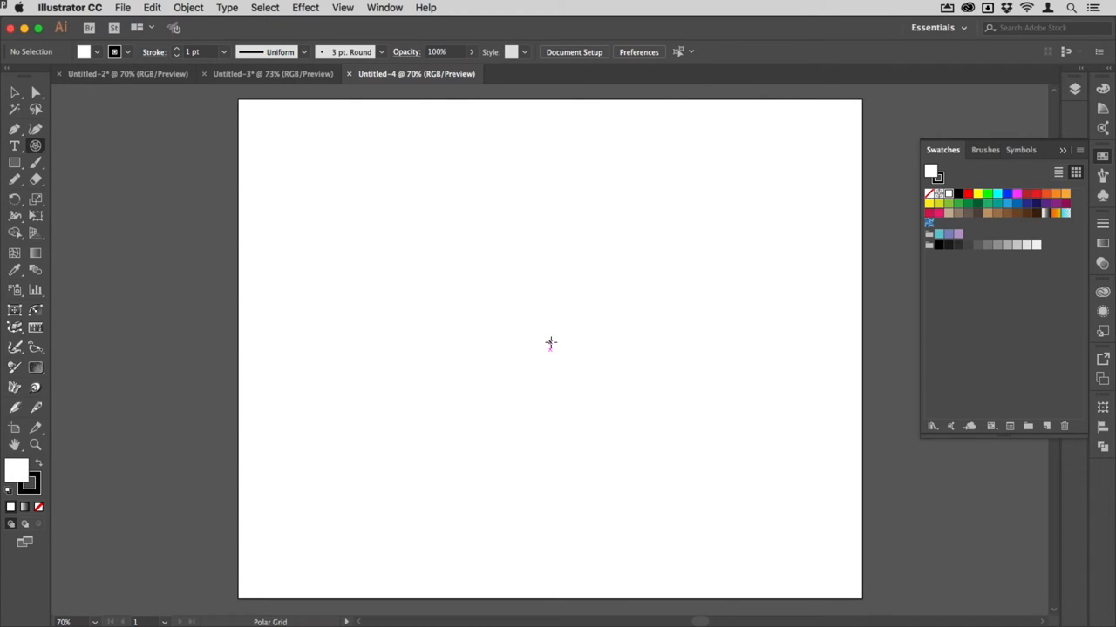
left_click(551, 343)
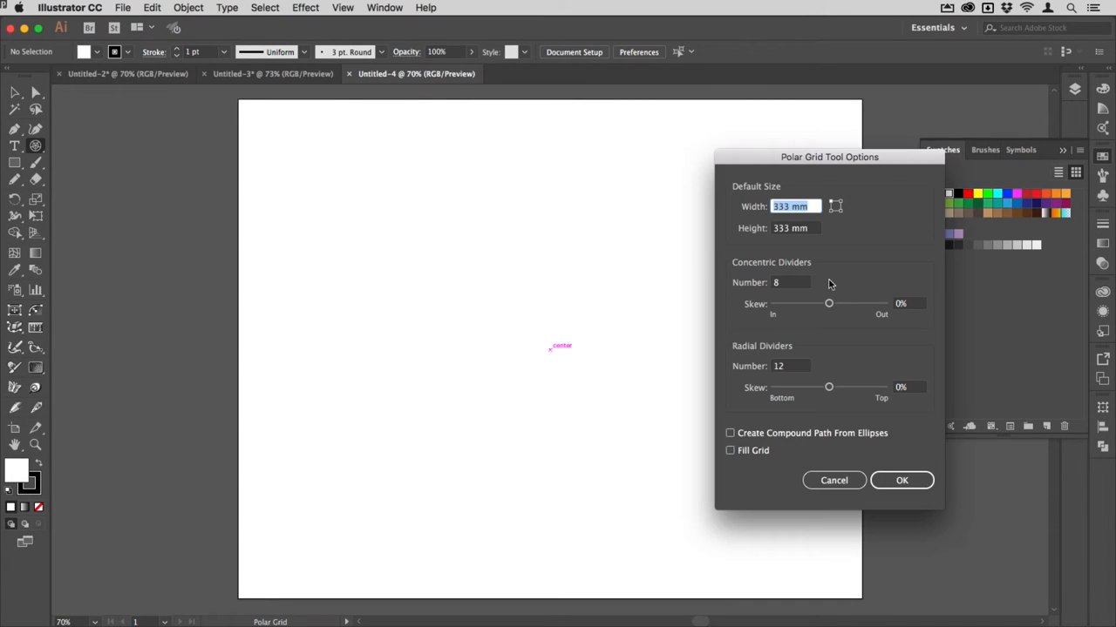
mouse_move(860, 265)
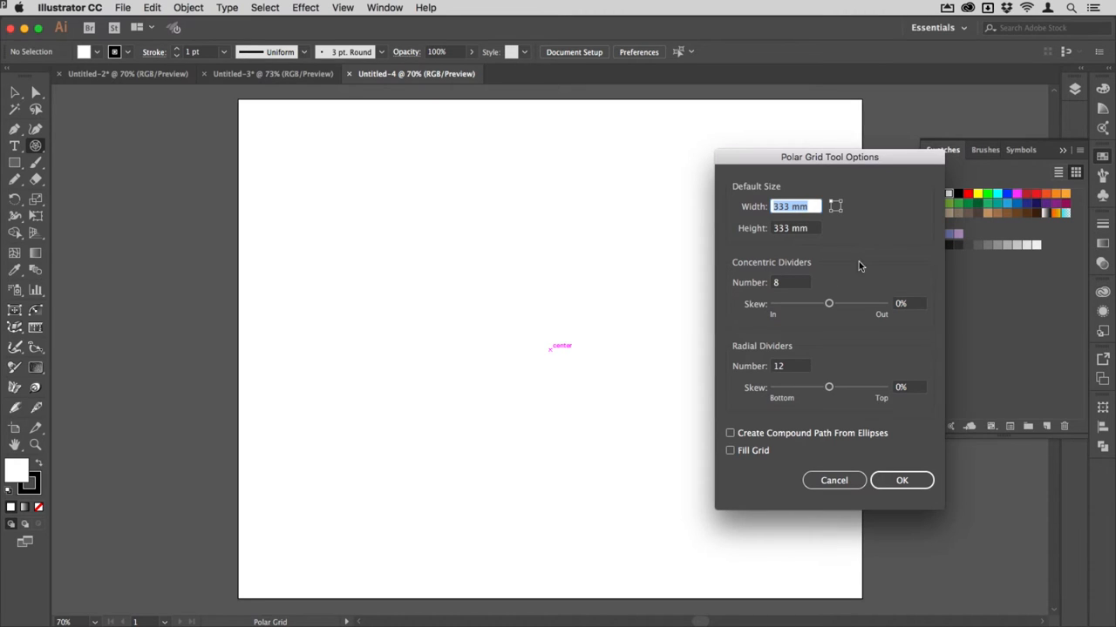
mouse_move(763, 207)
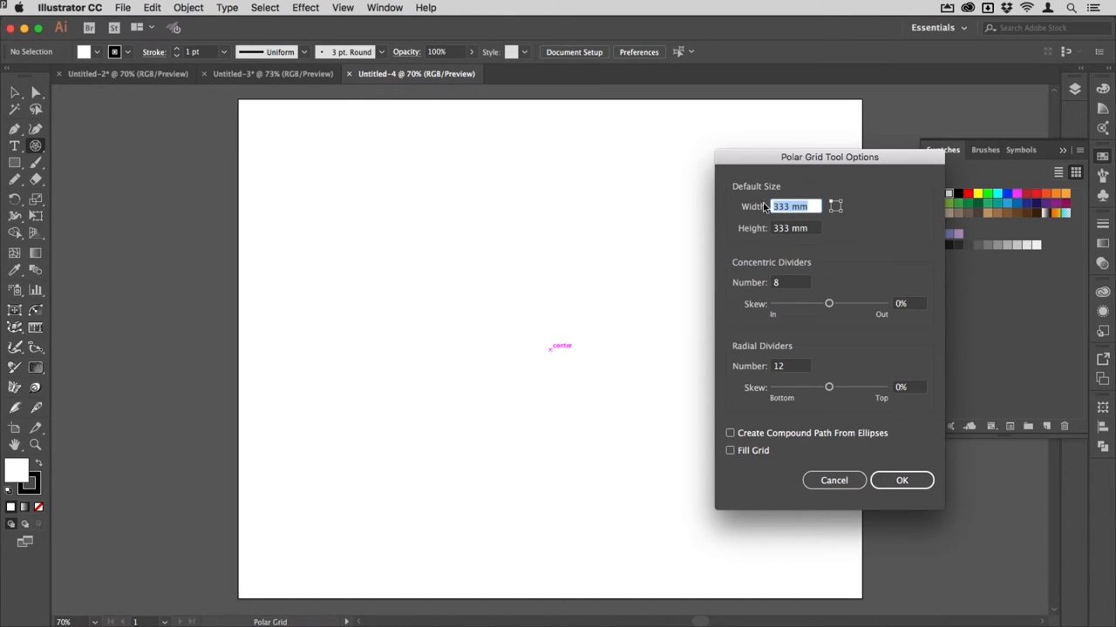
mouse_move(828, 213)
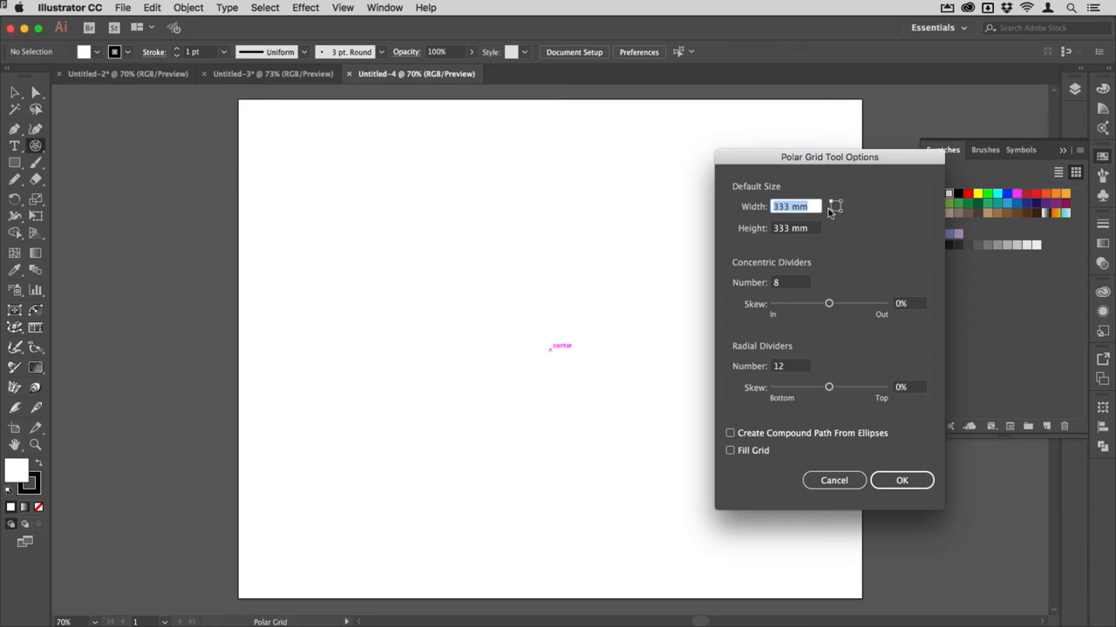
mouse_move(803, 310)
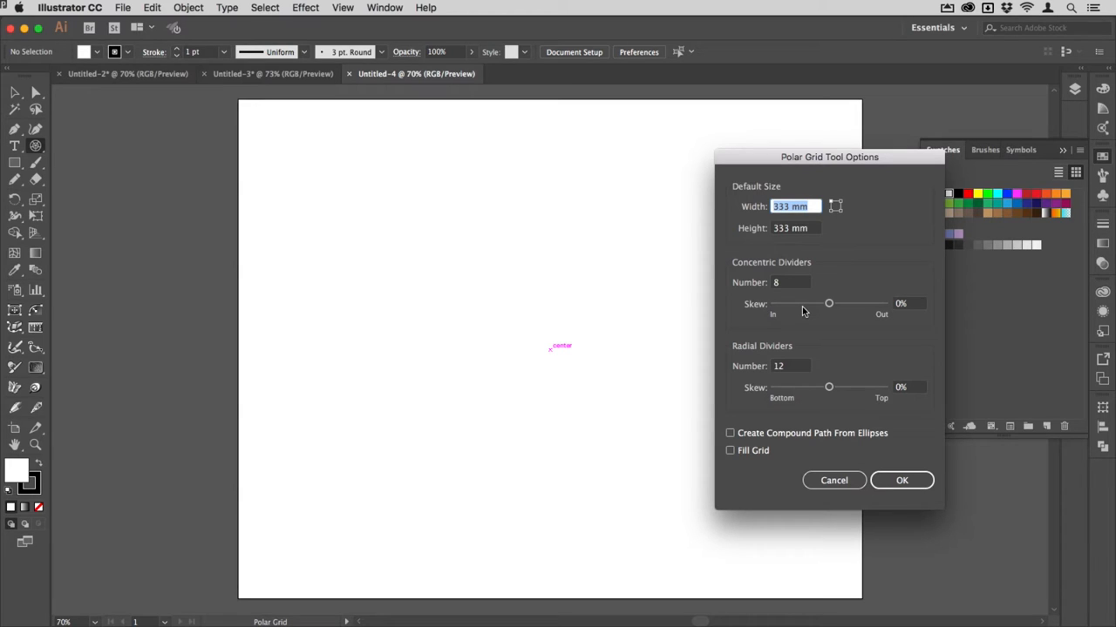
mouse_move(791, 288)
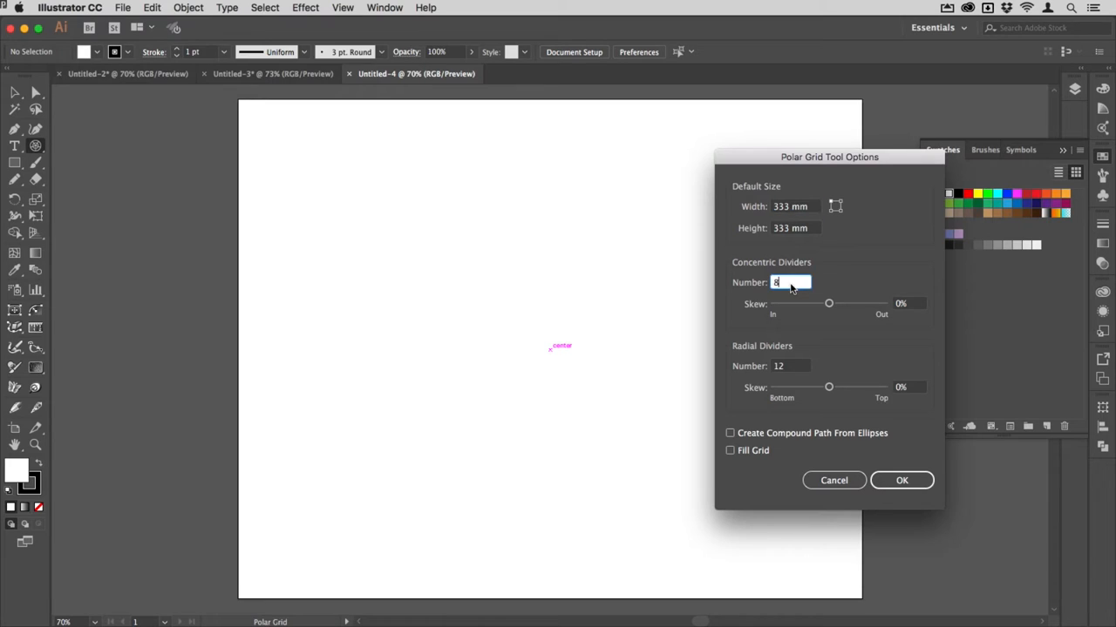
type("6")
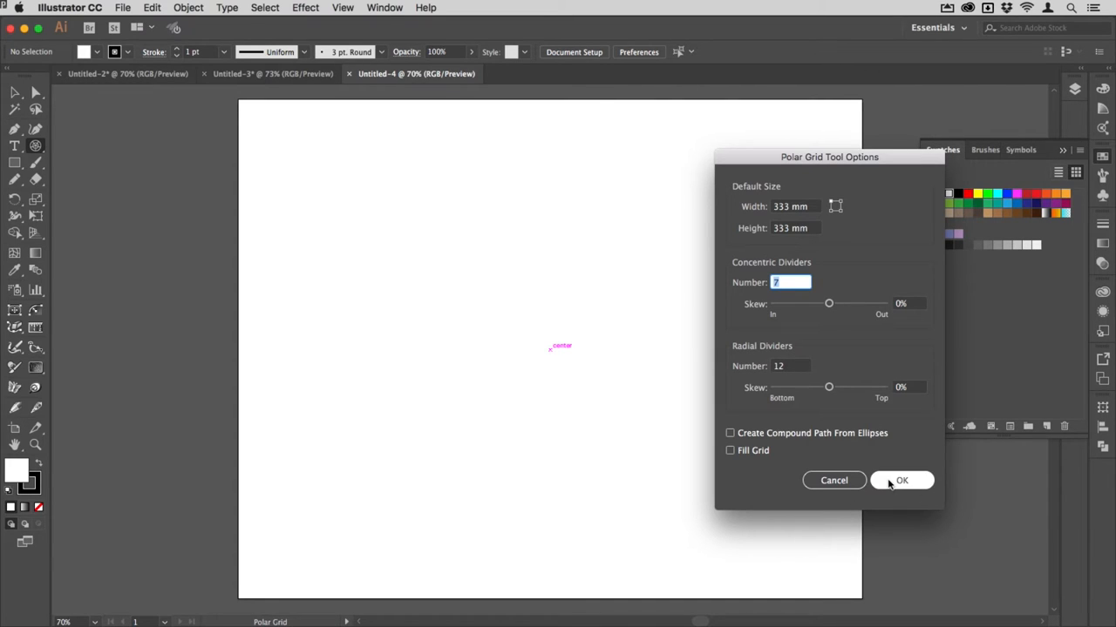
Create the grid, centre it on the artboard and give it a 28 pt stroke
left_click(903, 481)
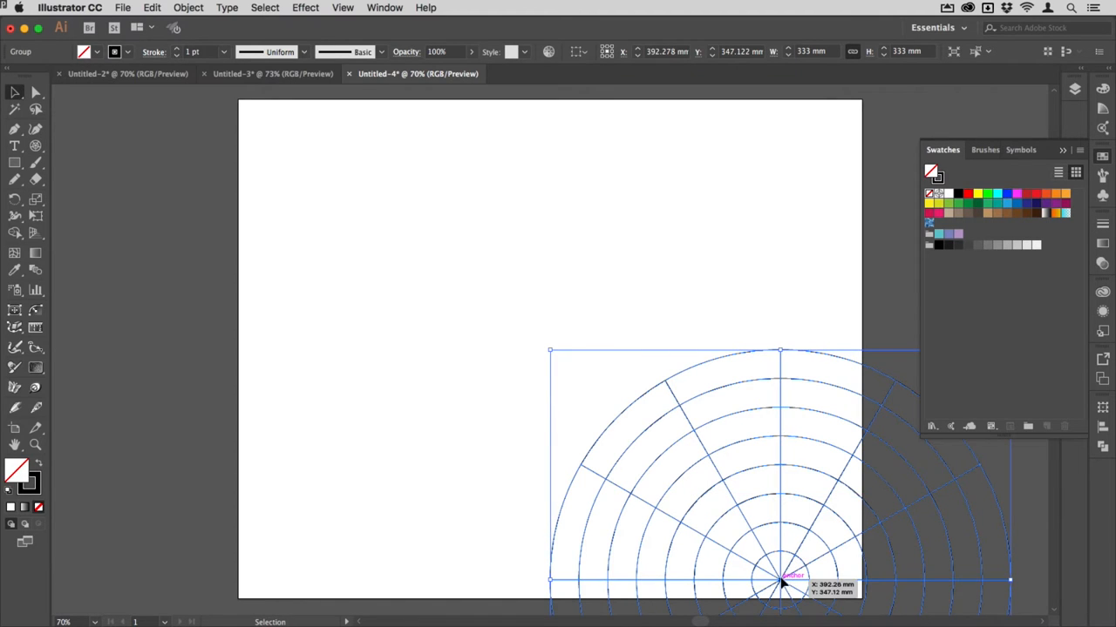
left_click_drag(781, 578, 549, 348)
type("23")
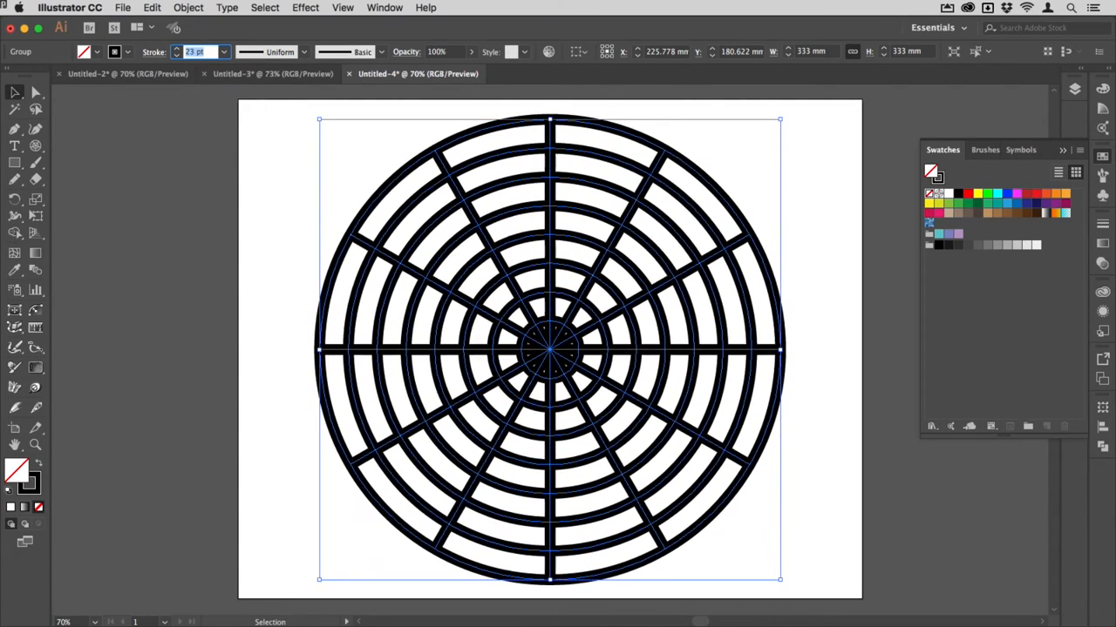
type("28 pt")
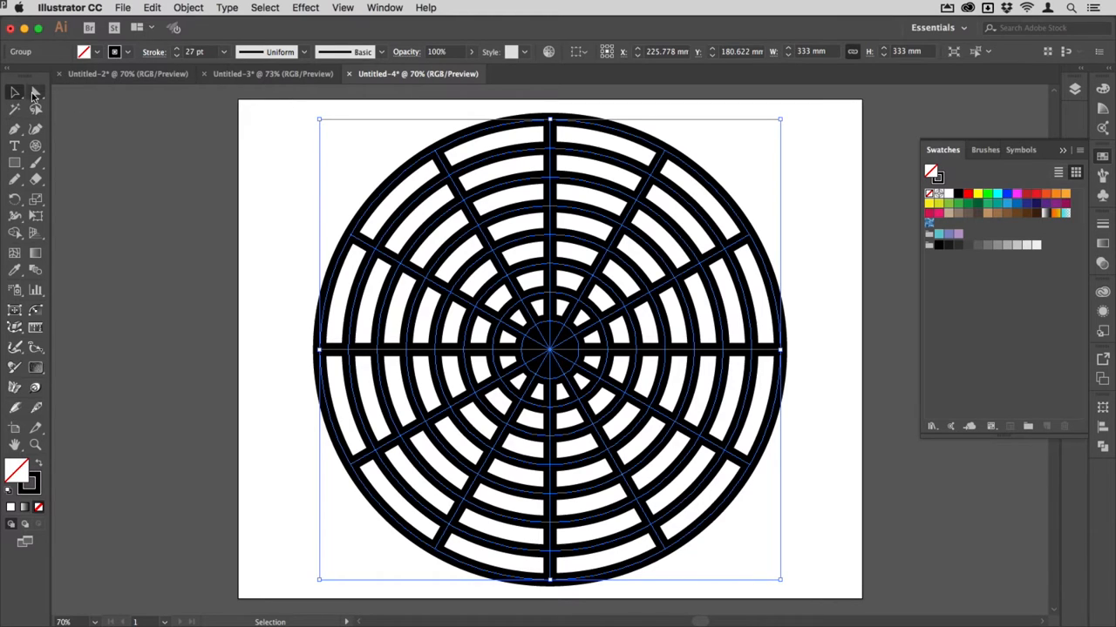
Select the outer ring with Direct Selection and delete it
left_click(35, 93)
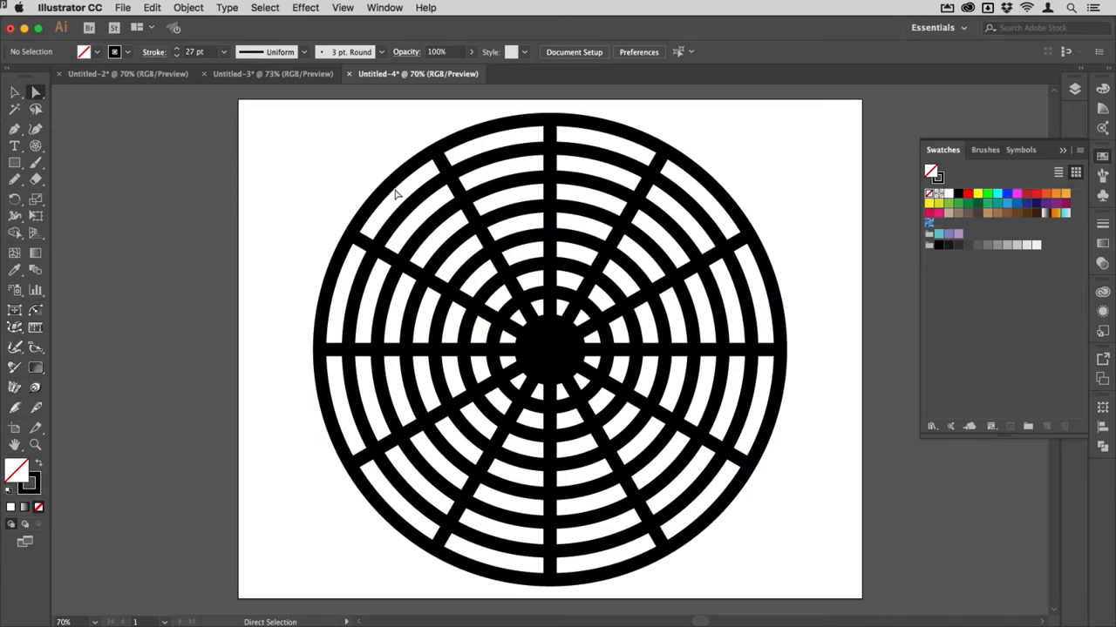
left_click(401, 174)
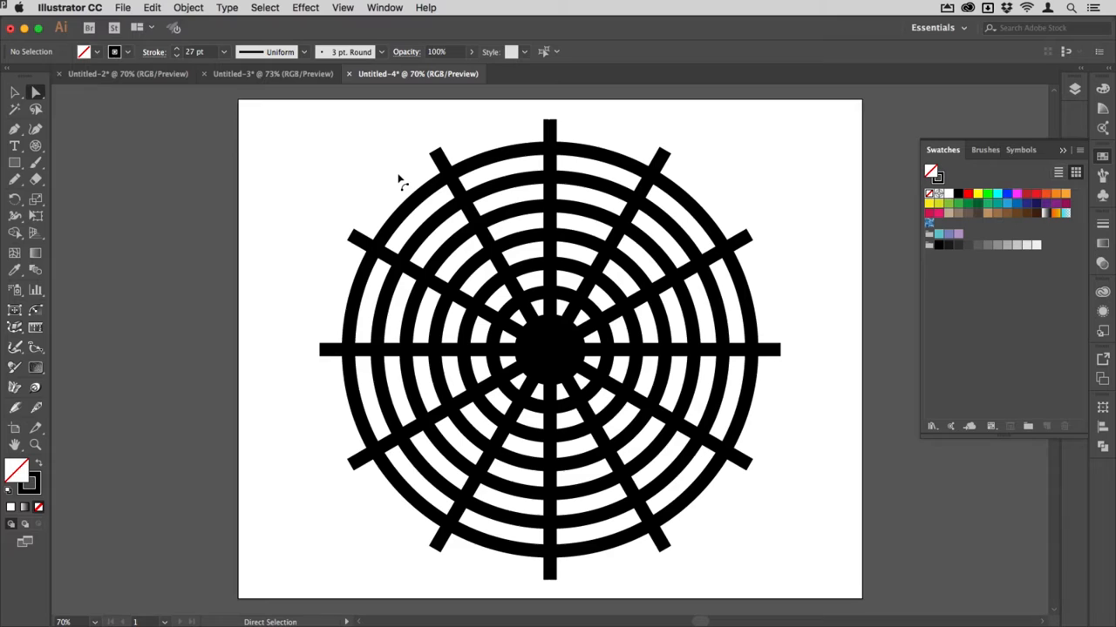
mouse_move(642, 444)
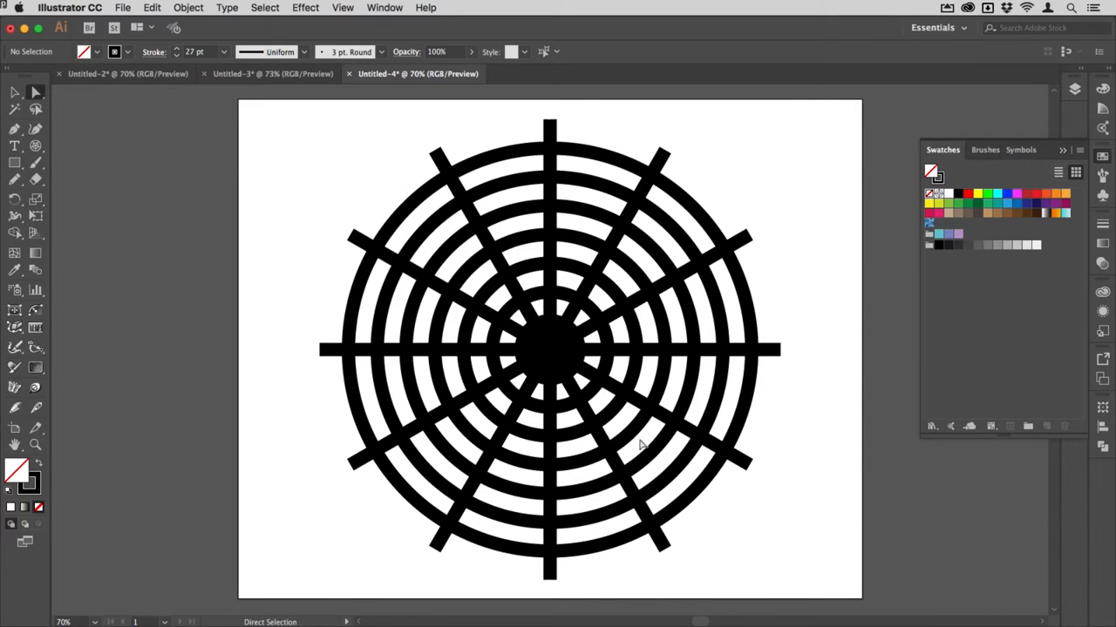
mouse_move(394, 174)
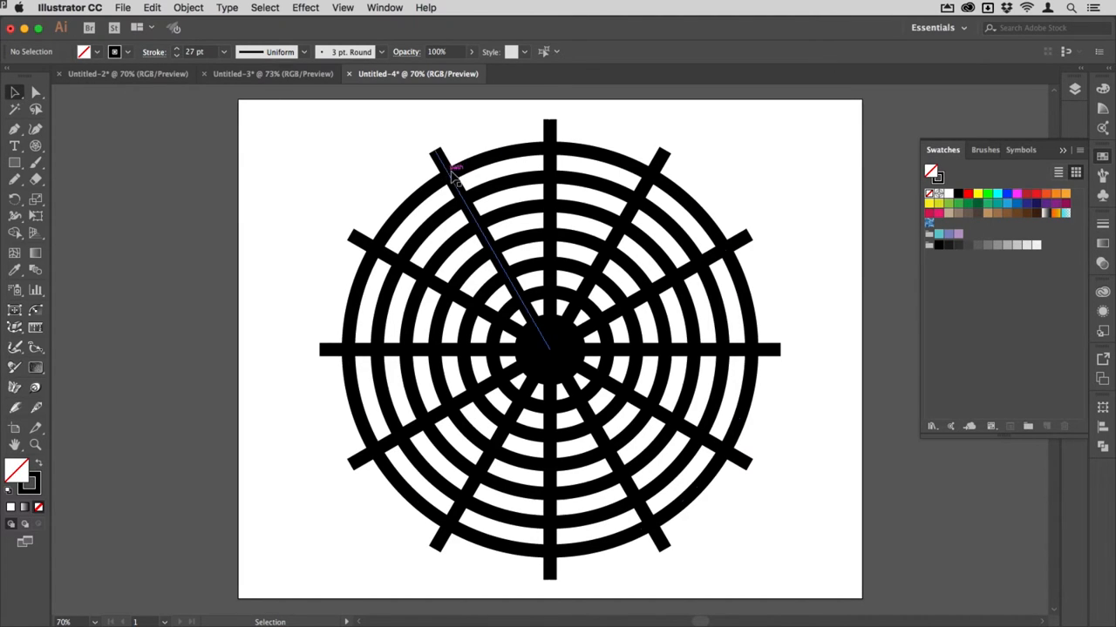
Convert the whole grid's strokes to filled shapes with Object > Path > Outline Stroke
left_click(457, 177)
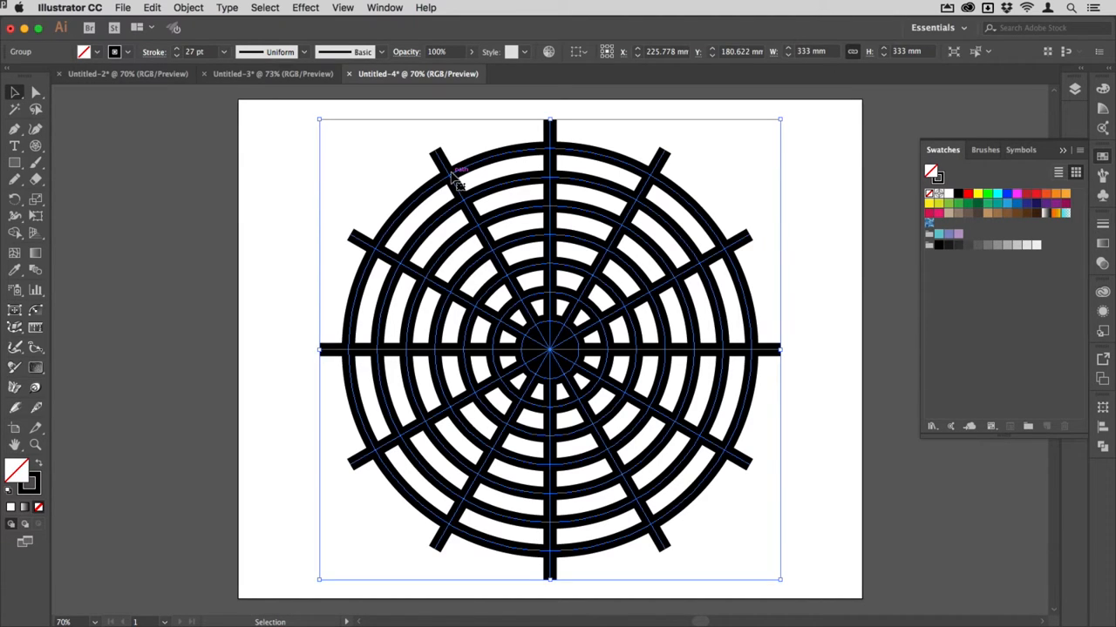
mouse_move(619, 158)
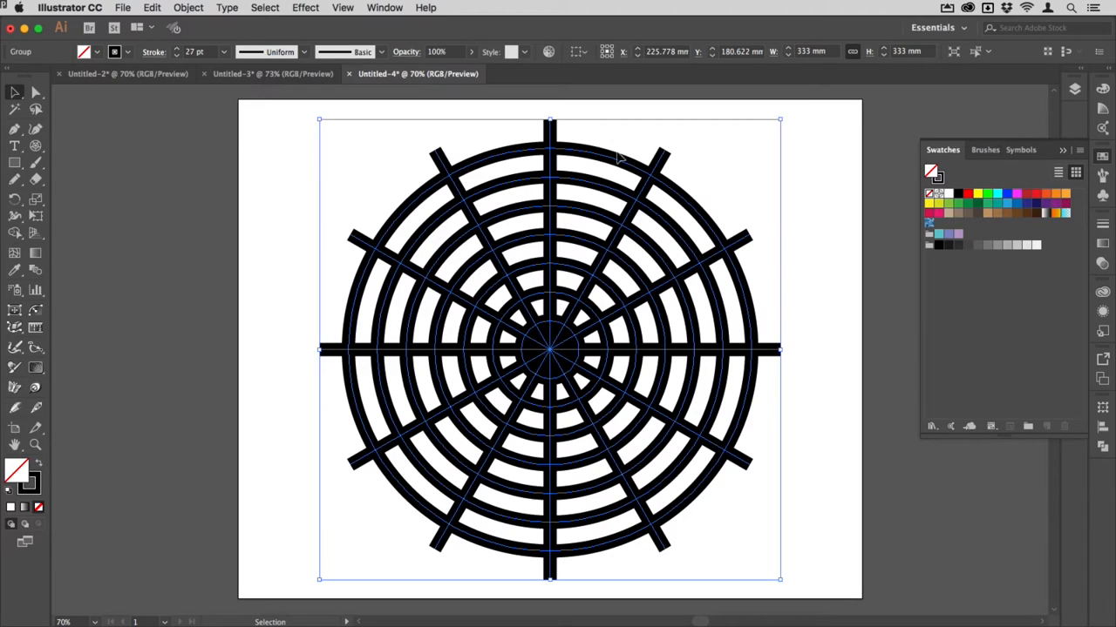
mouse_move(290, 195)
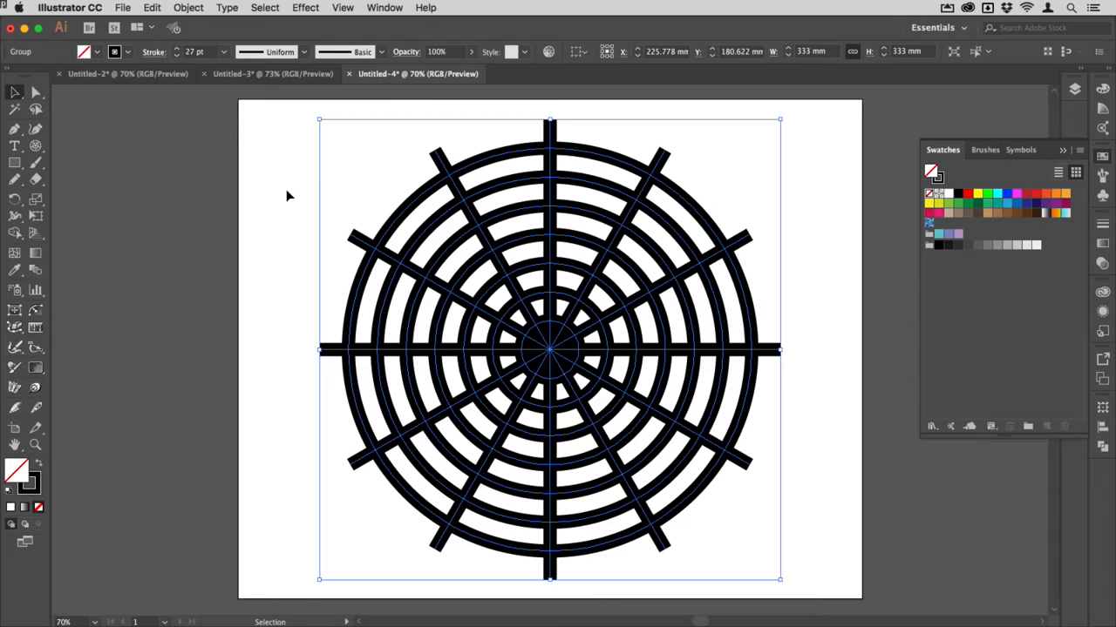
key("ctrl+alt+o")
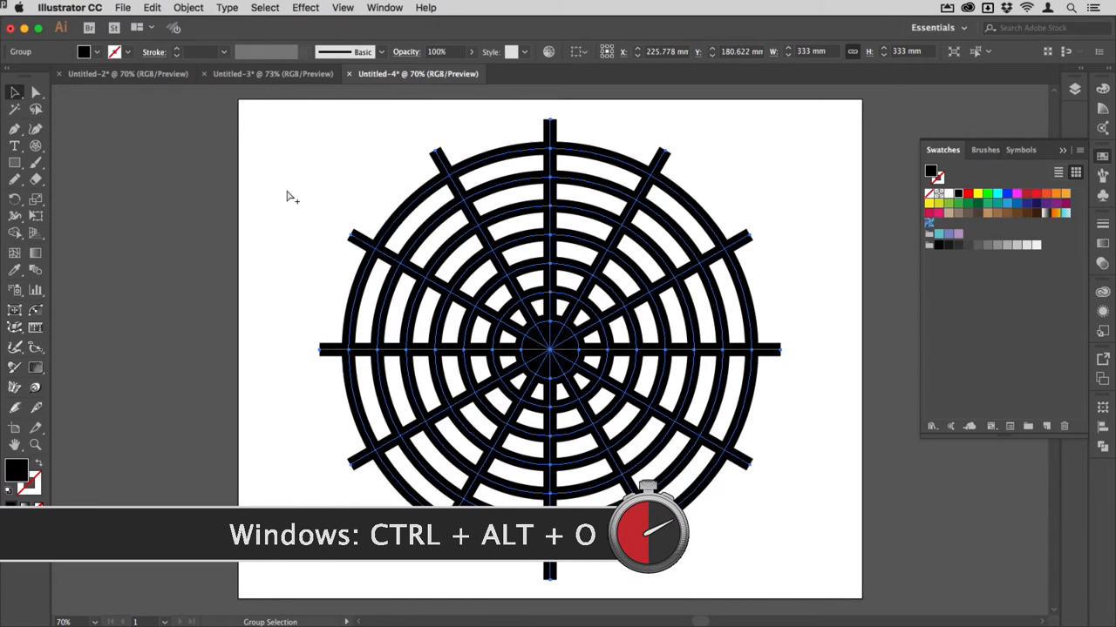
left_click(189, 7)
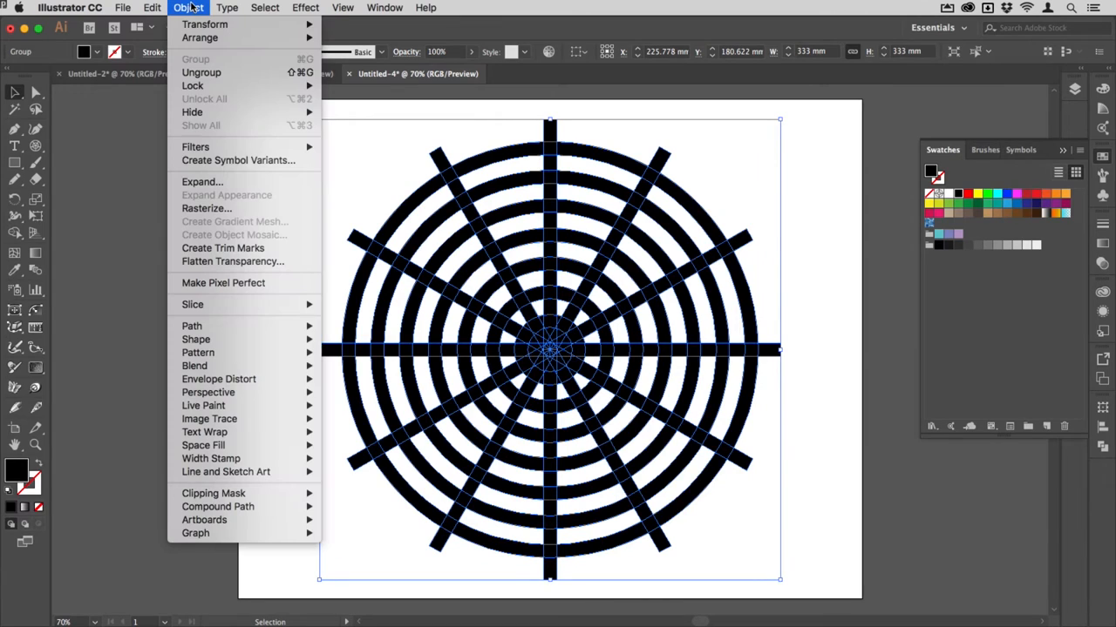
mouse_move(195, 338)
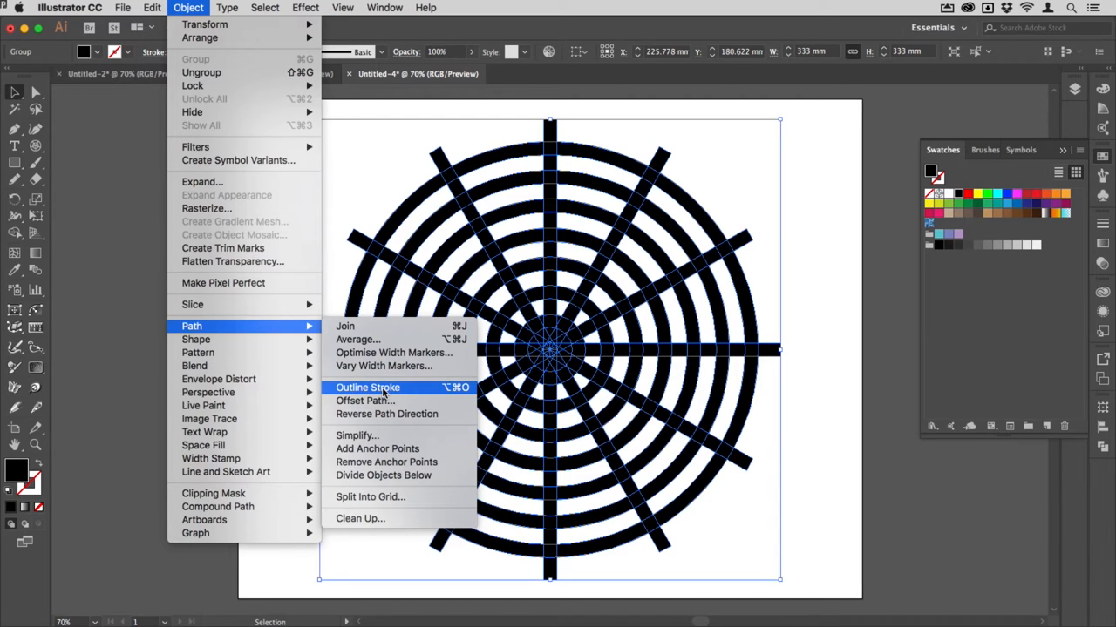
left_click(366, 387)
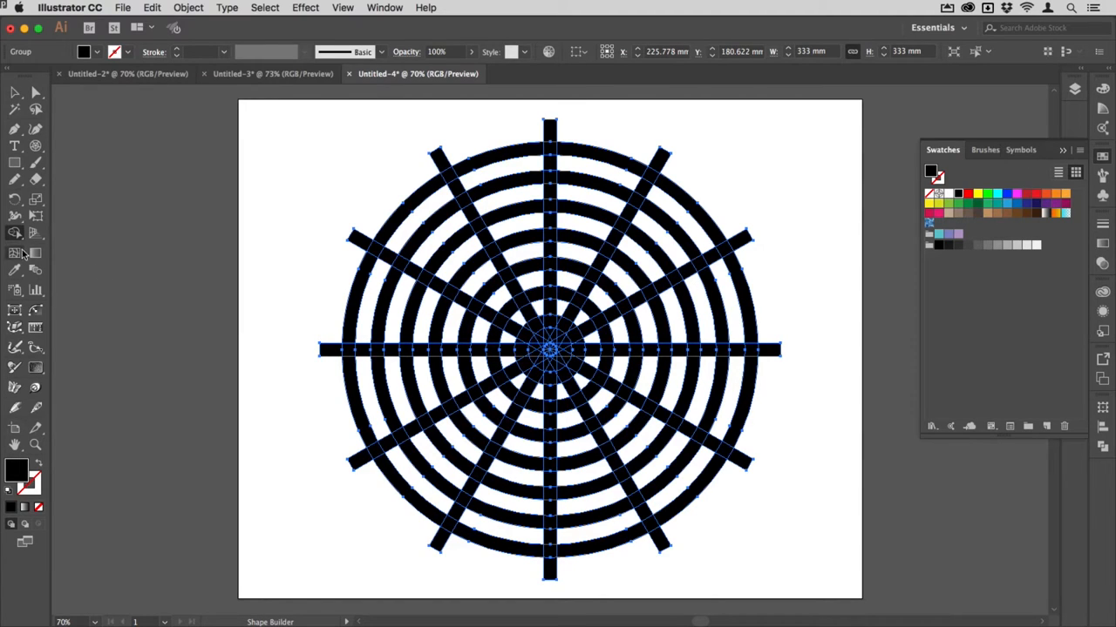
mouse_move(366, 171)
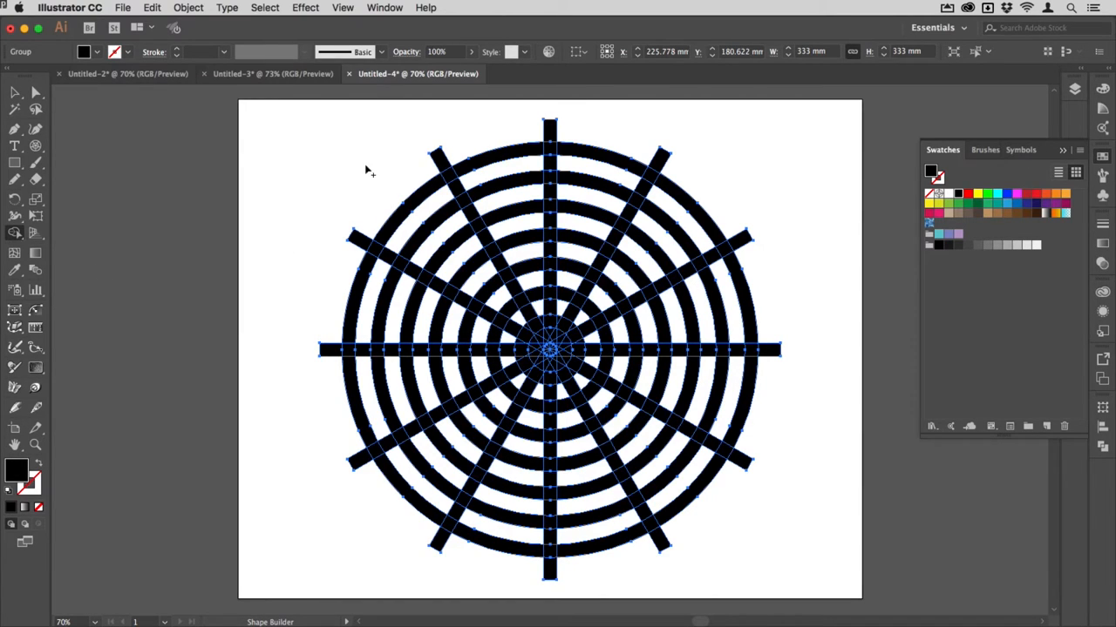
mouse_move(281, 410)
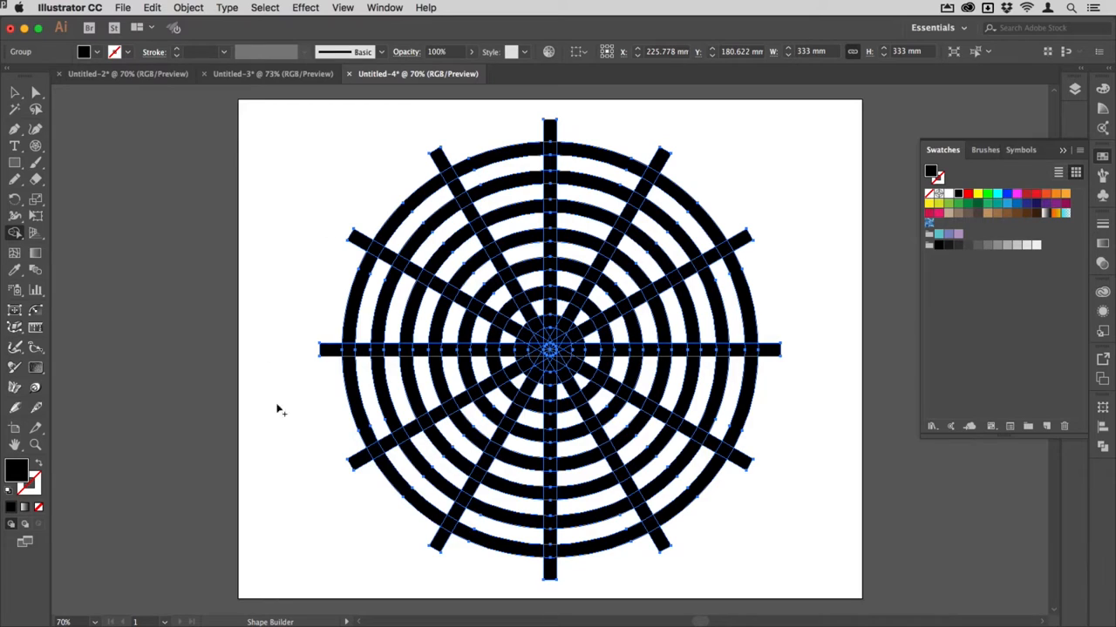
mouse_move(514, 579)
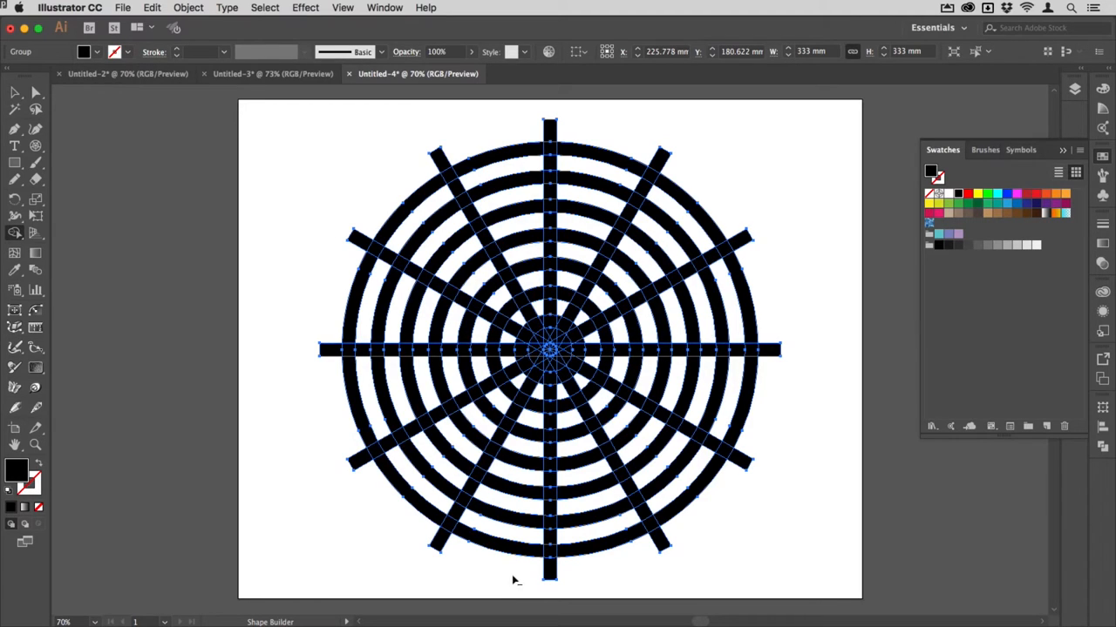
mouse_move(556, 589)
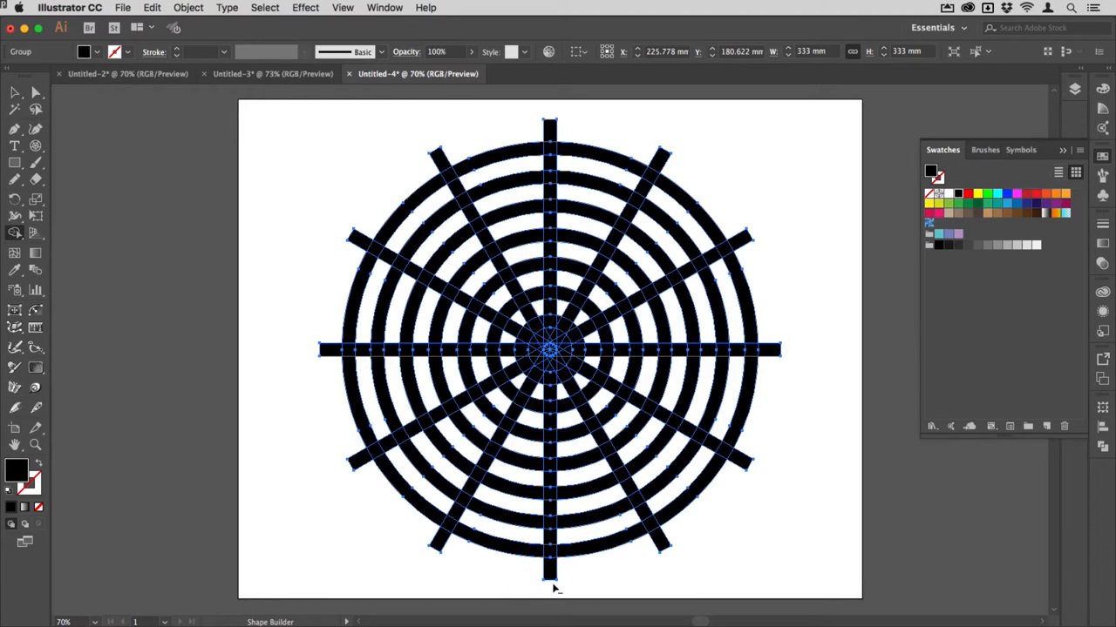
mouse_move(549, 572)
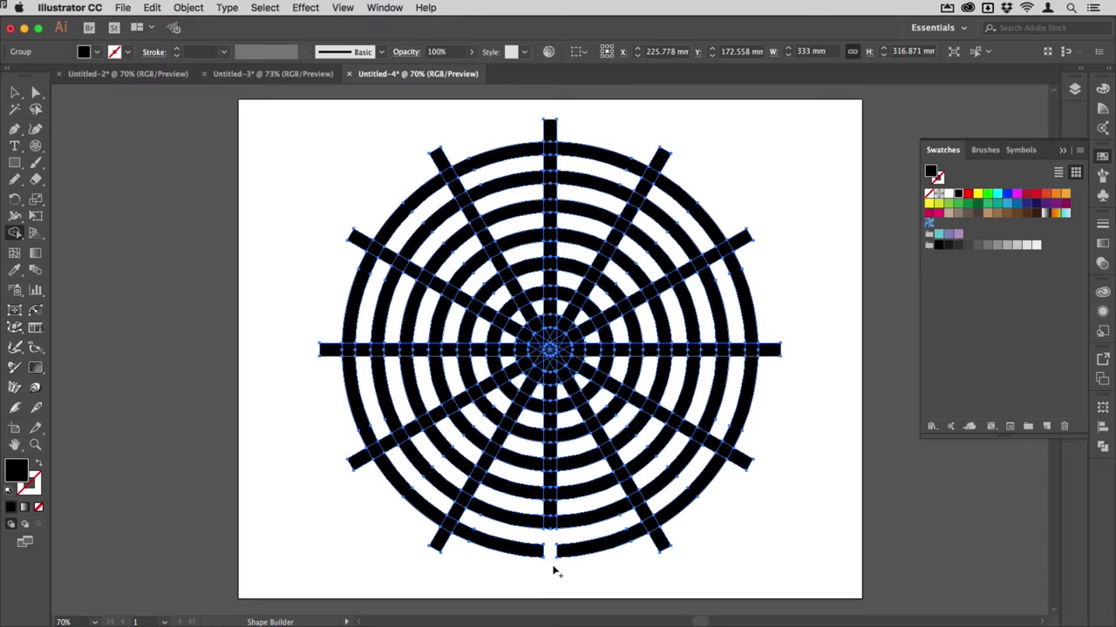
mouse_move(551, 544)
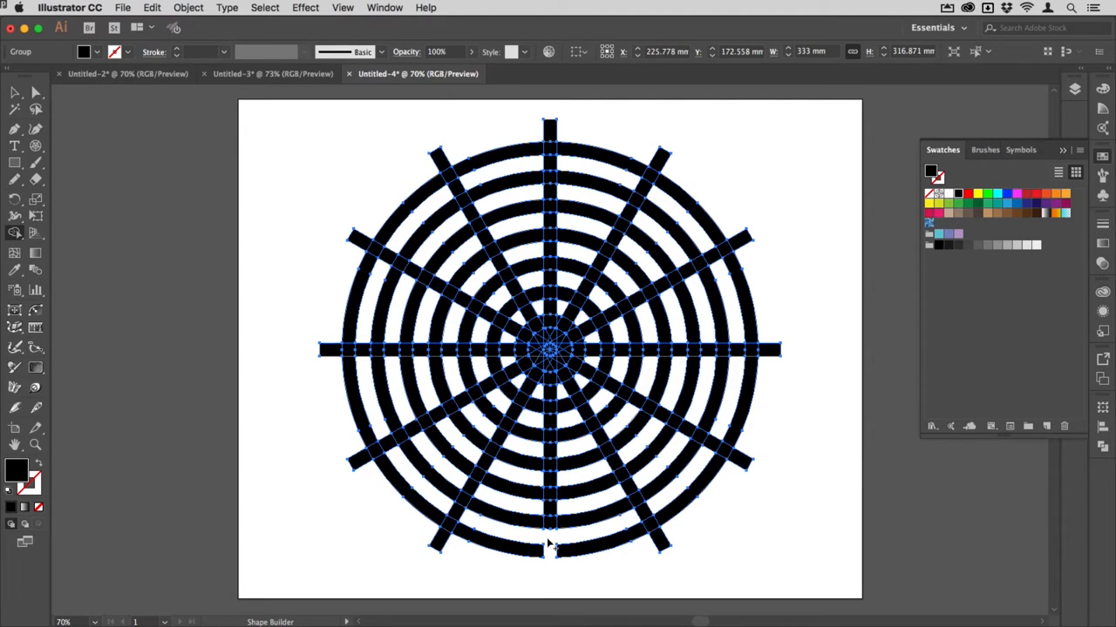
mouse_move(749, 460)
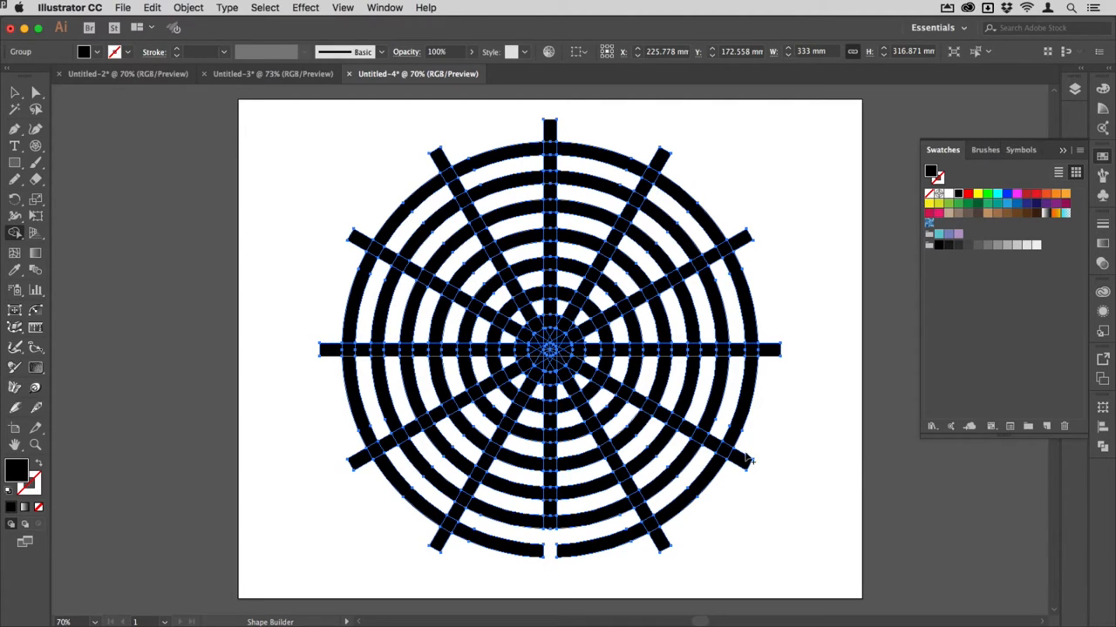
mouse_move(697, 547)
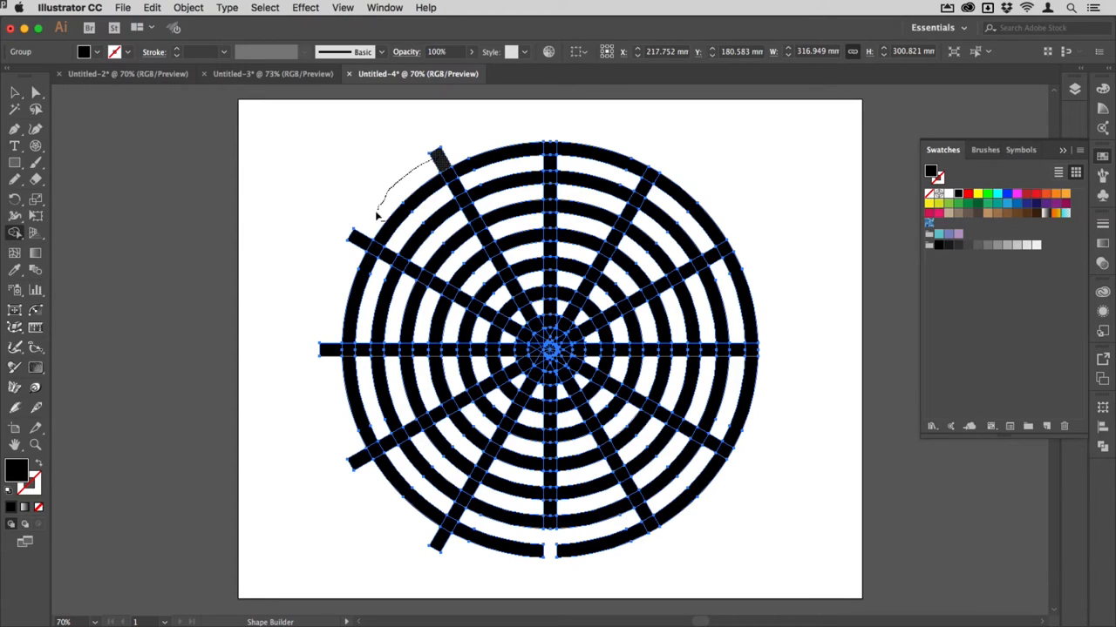
Drag with Shape Builder to delete the spoke ends protruding past the outer ring
left_click_drag(380, 216, 357, 460)
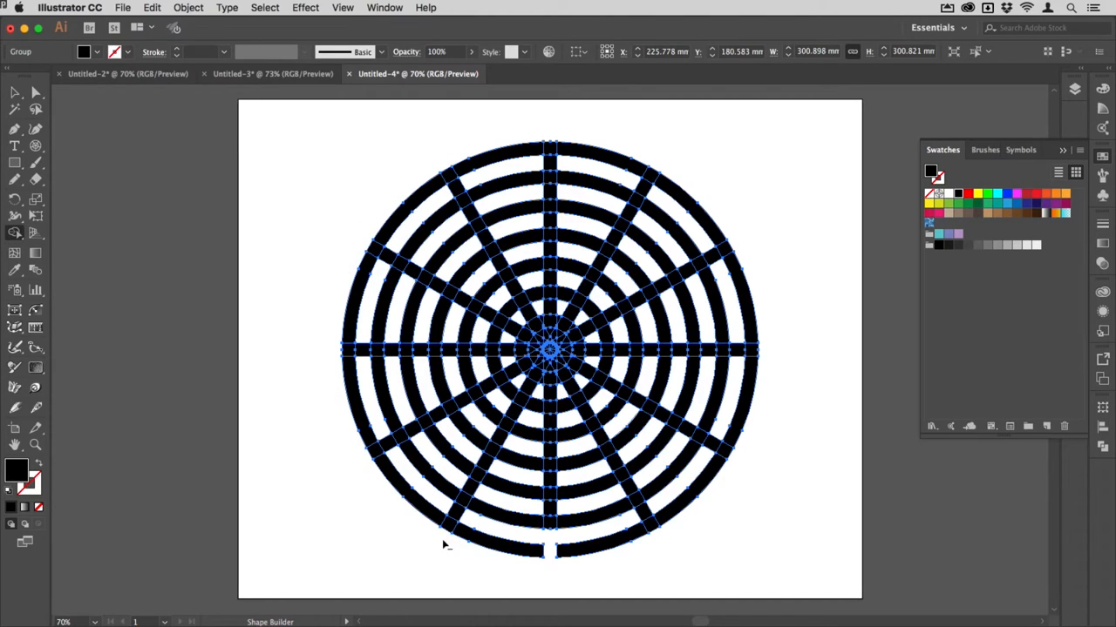
mouse_move(457, 514)
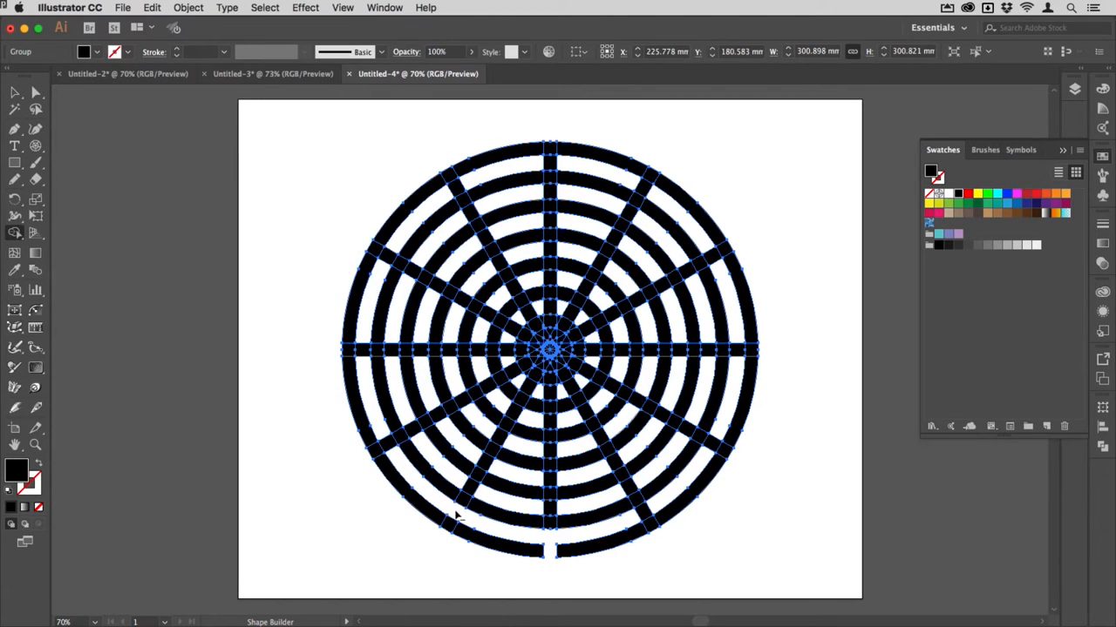
mouse_move(654, 525)
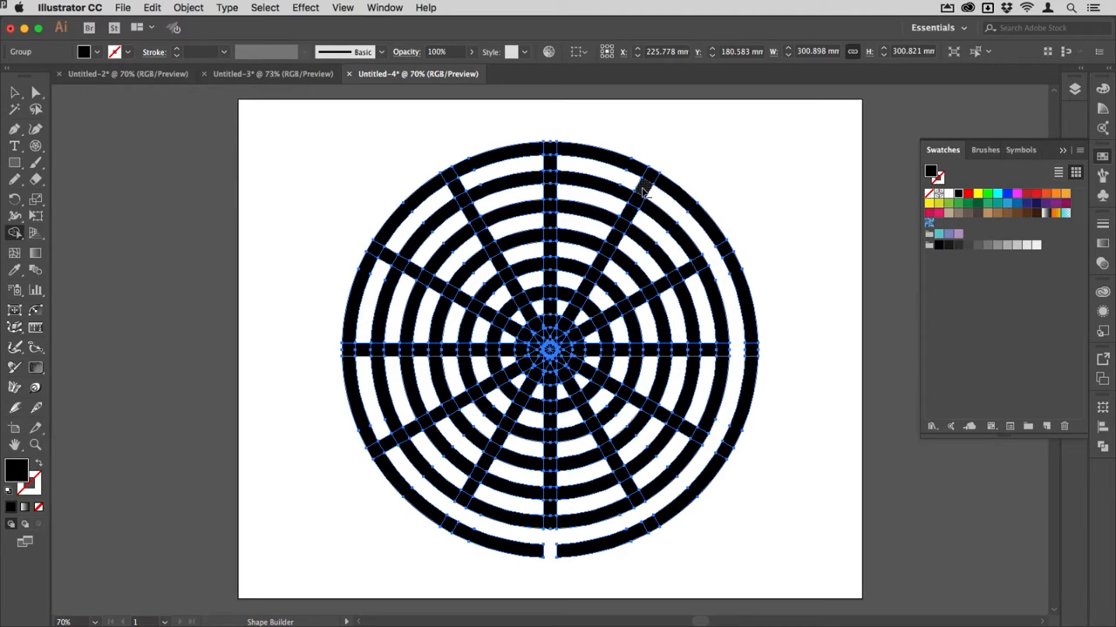
mouse_move(549, 164)
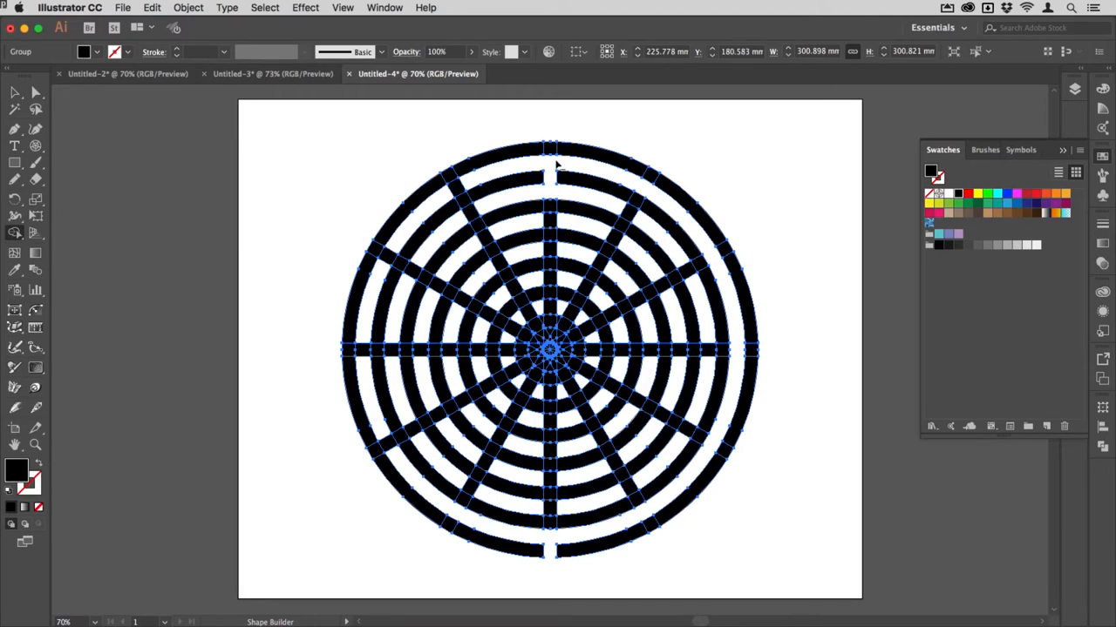
mouse_move(462, 188)
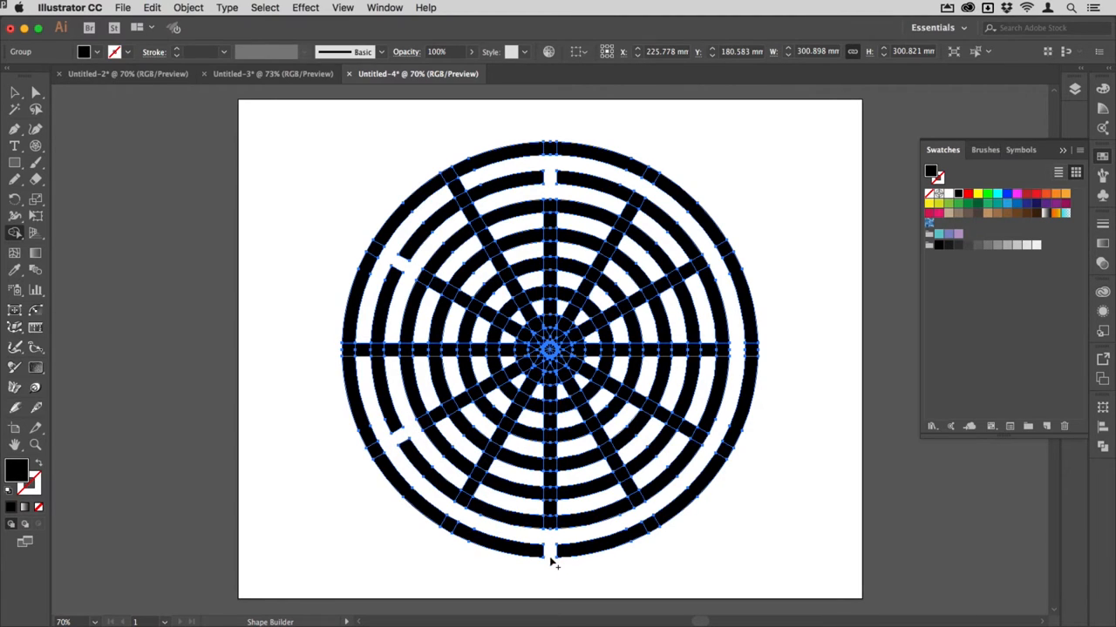
mouse_move(460, 485)
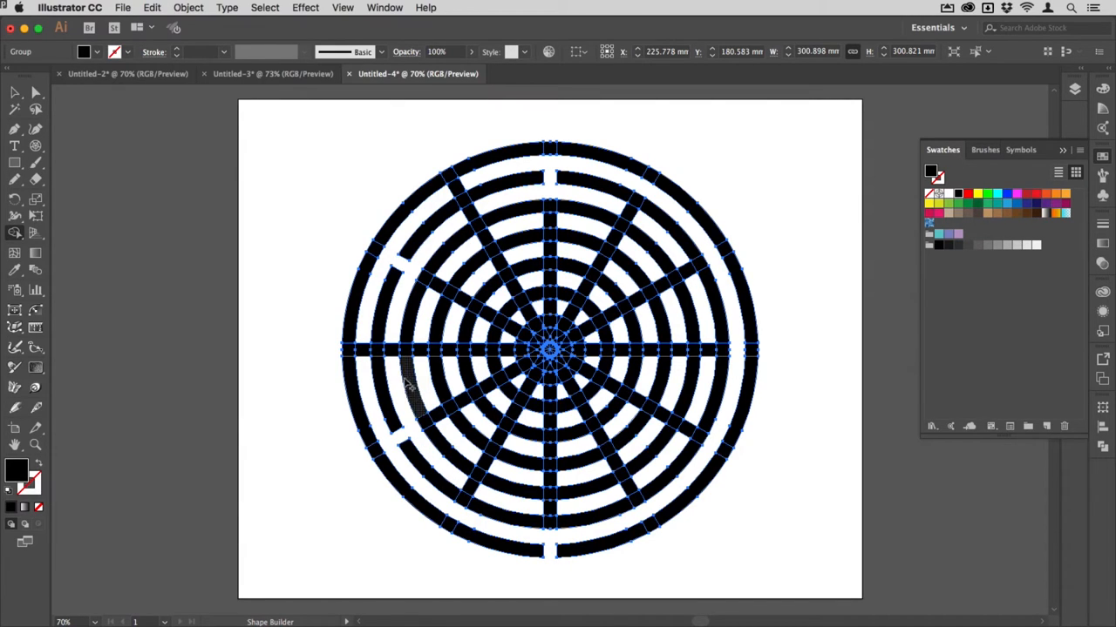
mouse_move(401, 369)
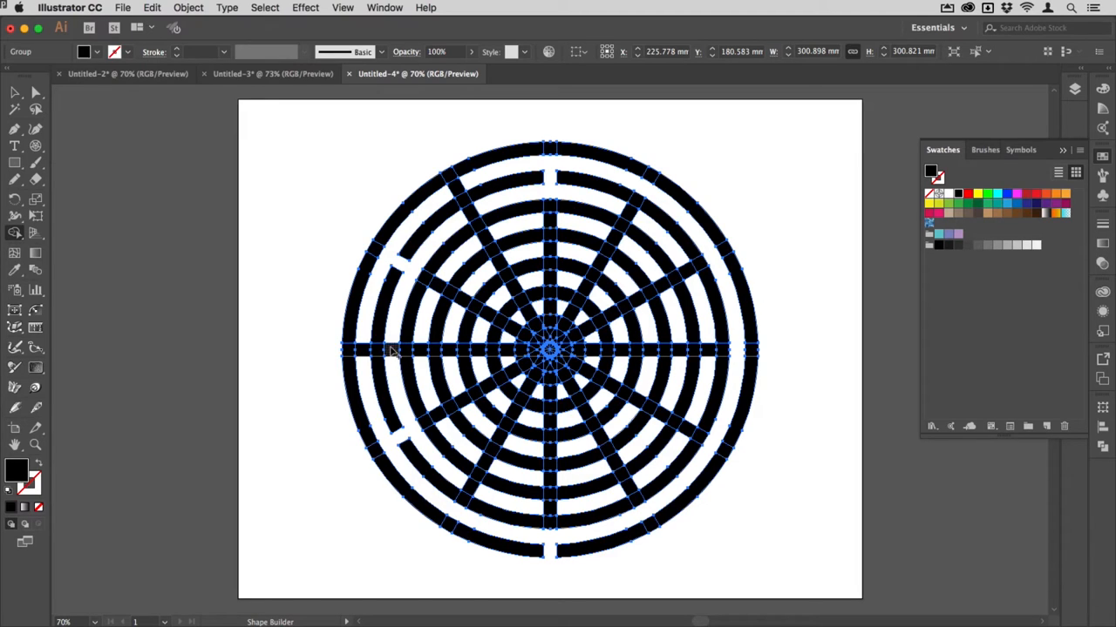
mouse_move(402, 300)
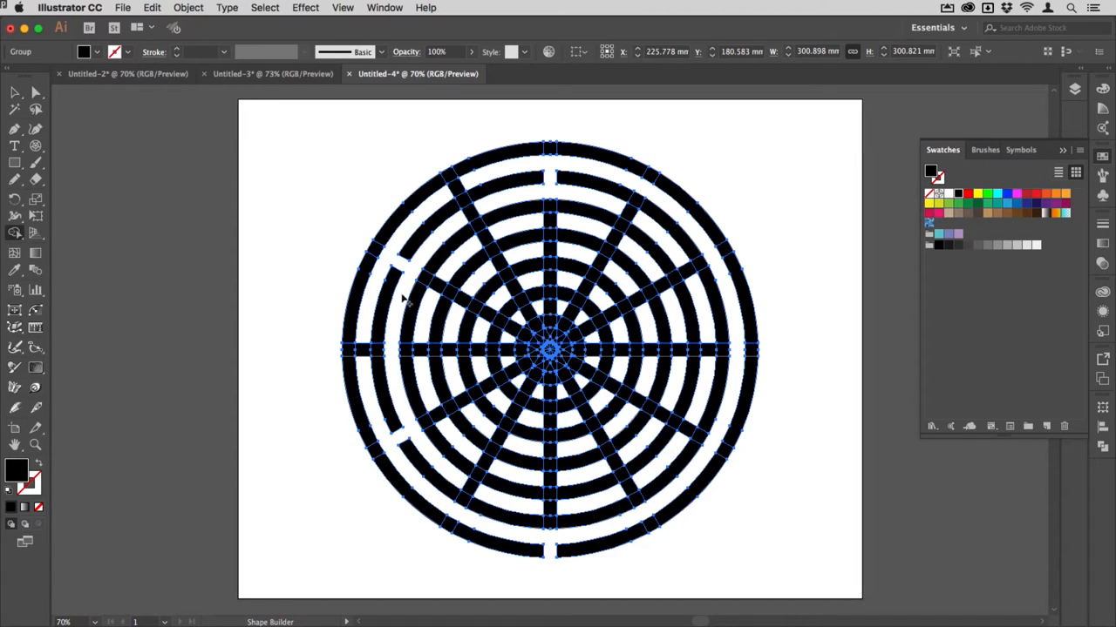
mouse_move(439, 218)
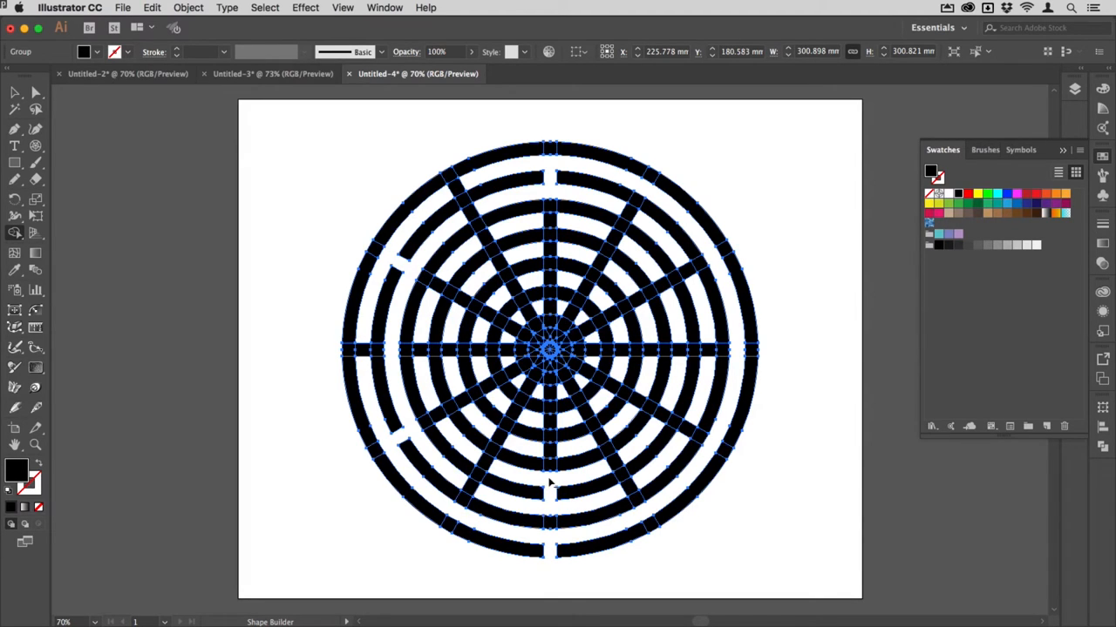
mouse_move(617, 478)
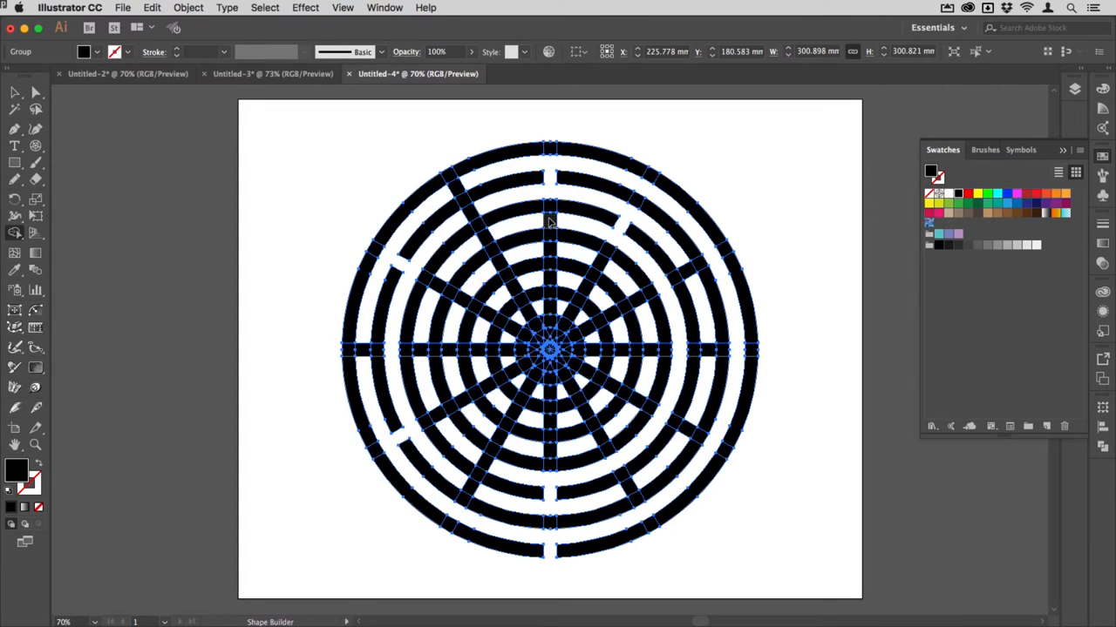
mouse_move(487, 243)
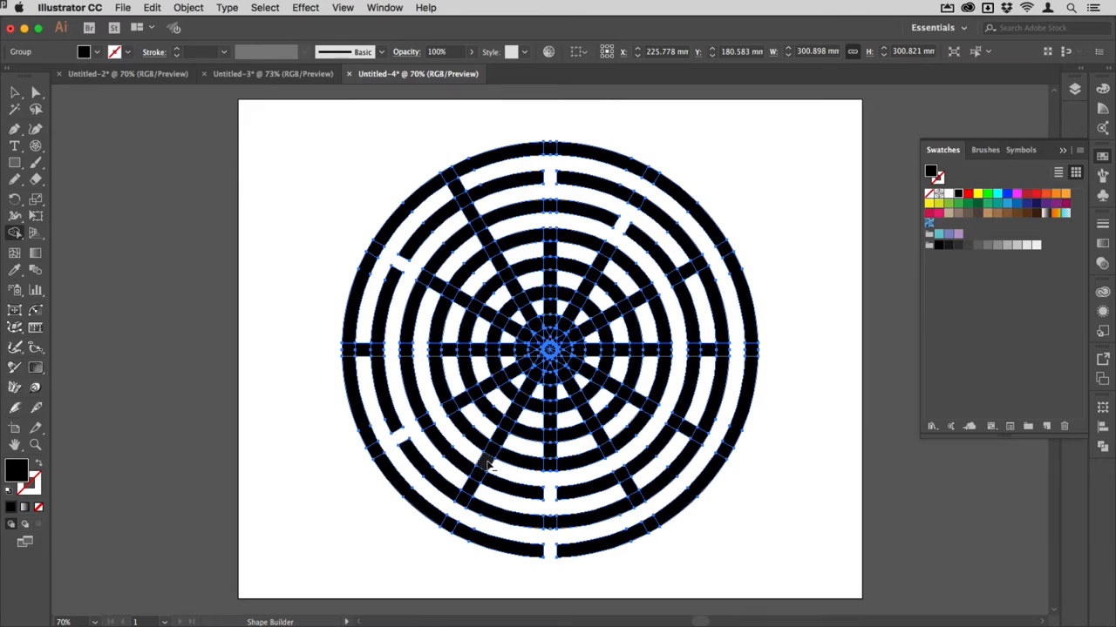
mouse_move(489, 467)
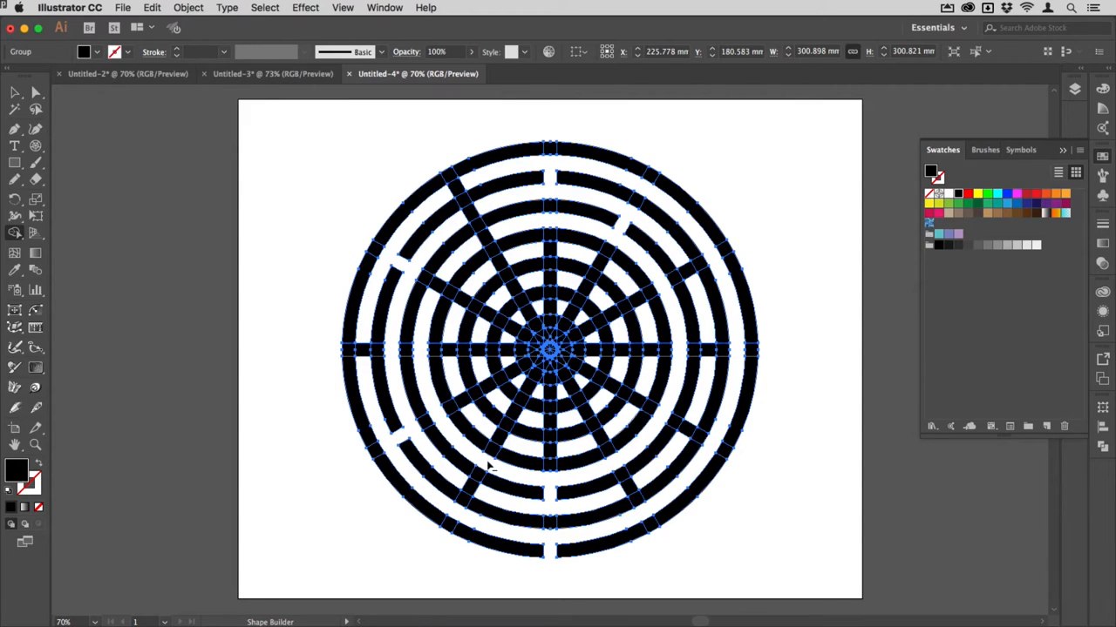
mouse_move(641, 218)
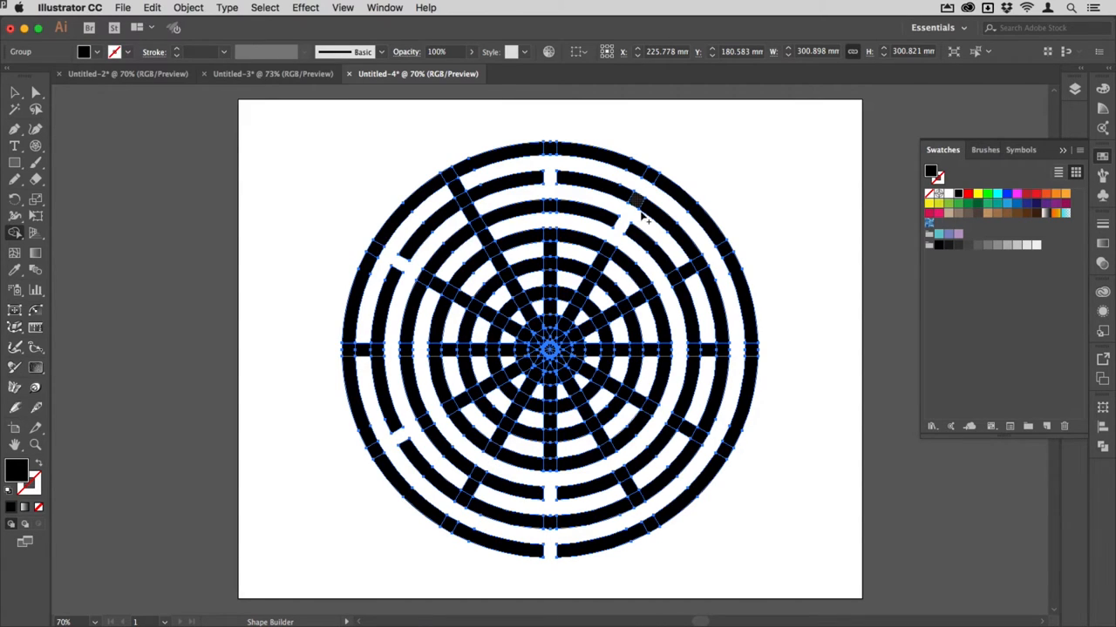
mouse_move(676, 307)
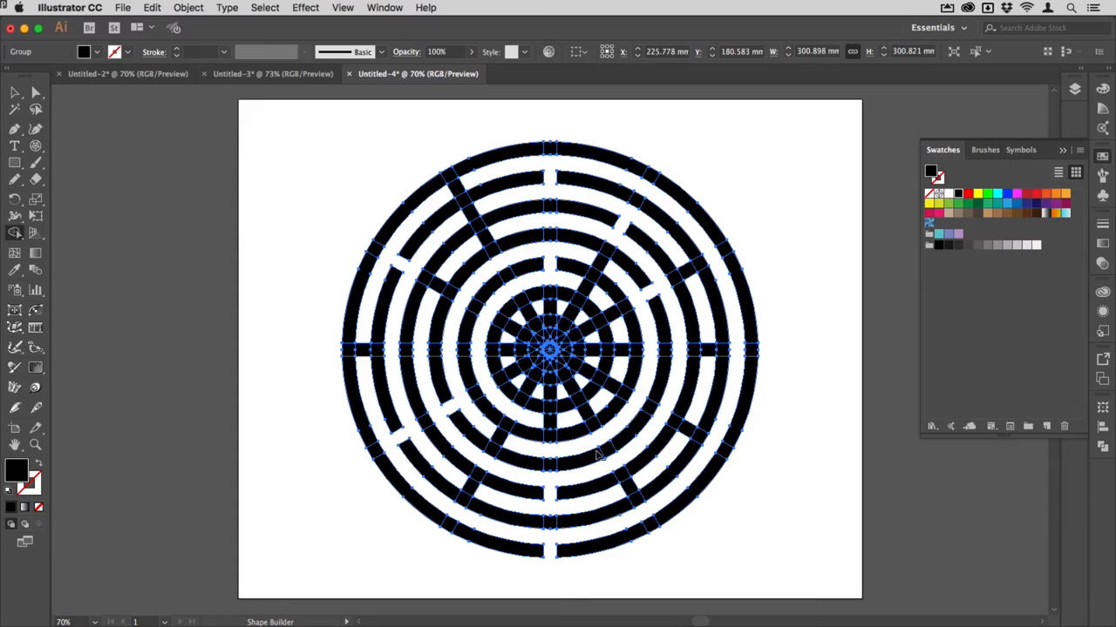
mouse_move(523, 401)
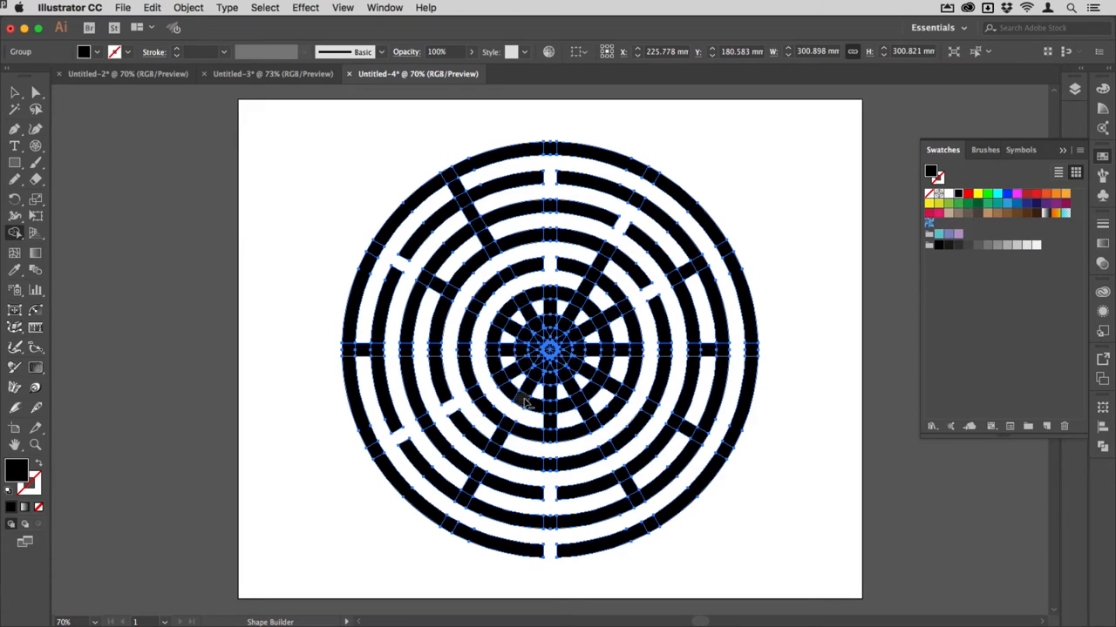
mouse_move(592, 293)
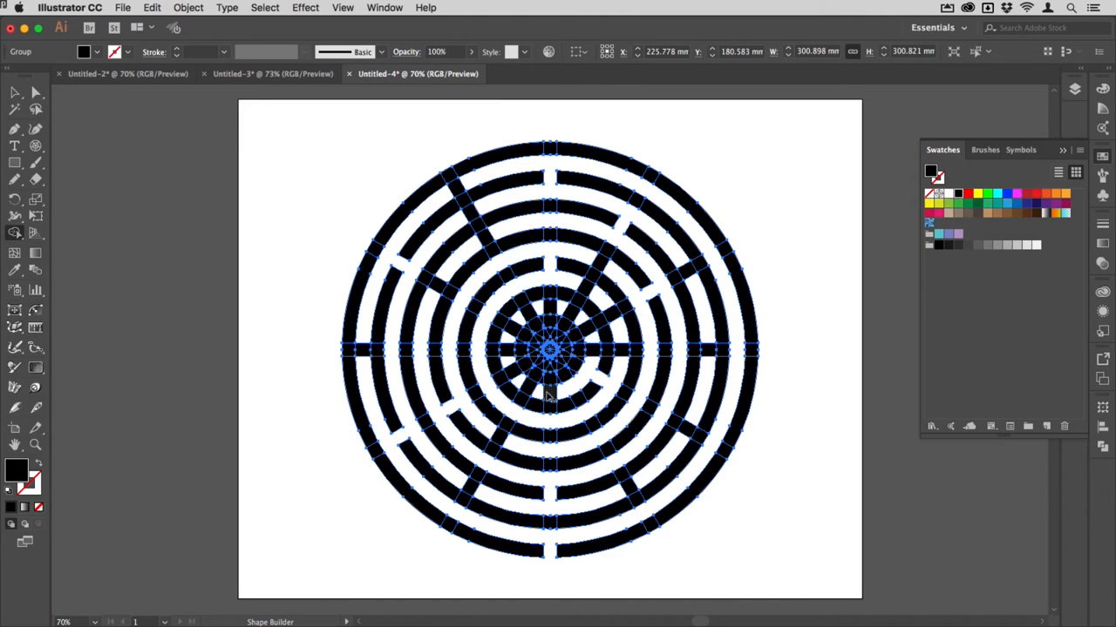
mouse_move(506, 349)
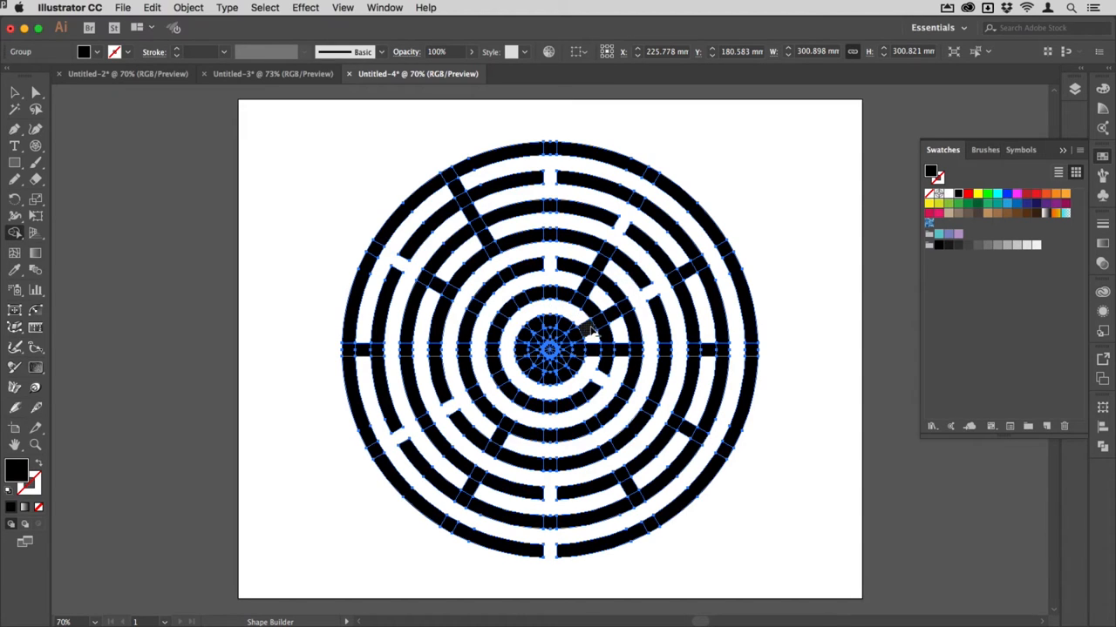
Merge wall fragments near the maze centre into continuous bars
left_click(14, 93)
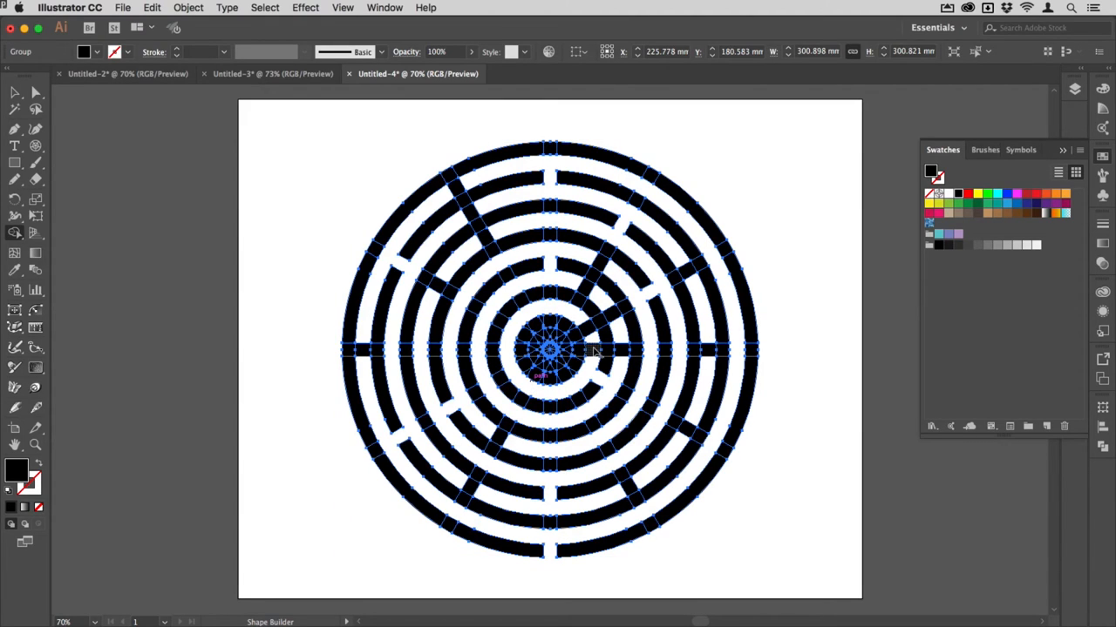
mouse_move(509, 314)
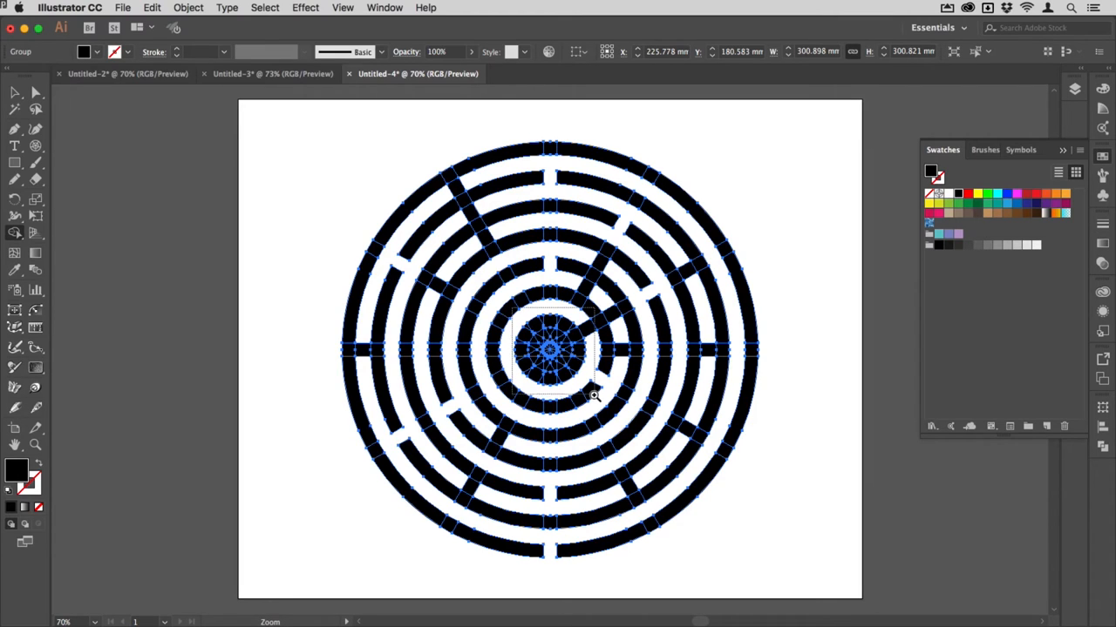
mouse_move(591, 390)
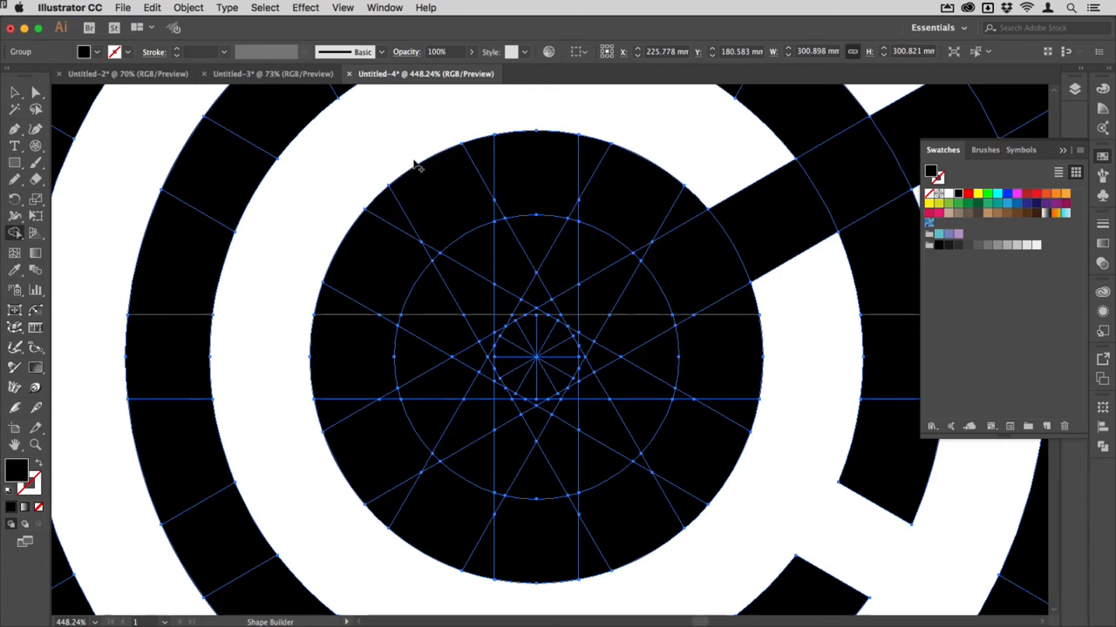
mouse_move(405, 148)
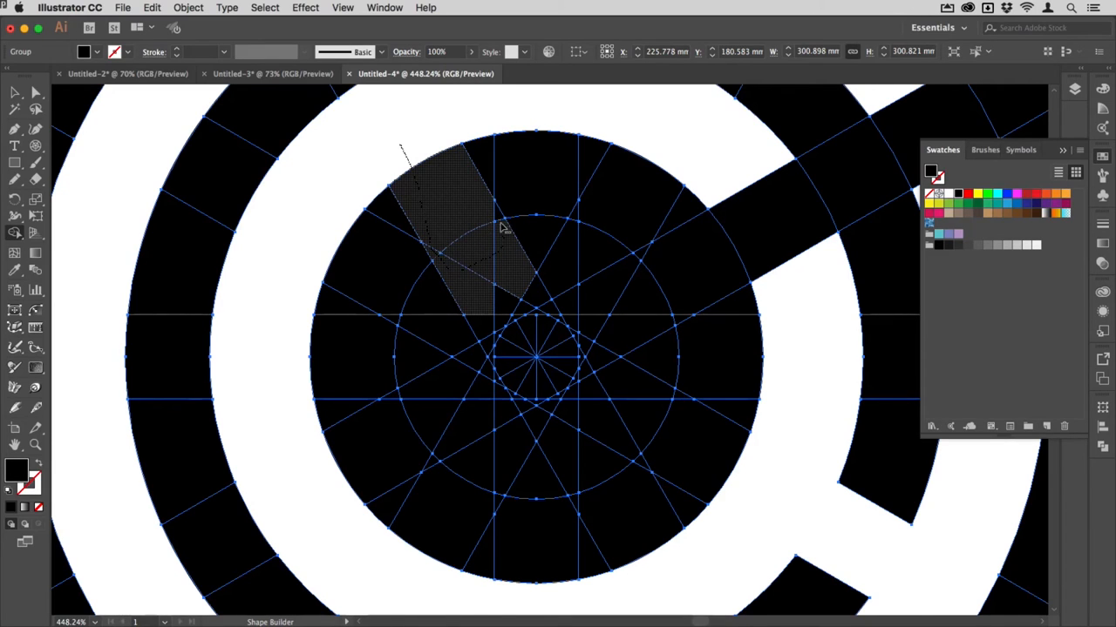
Cut a diagonal strip out of the solid central disc to open the centre
left_click(471, 244)
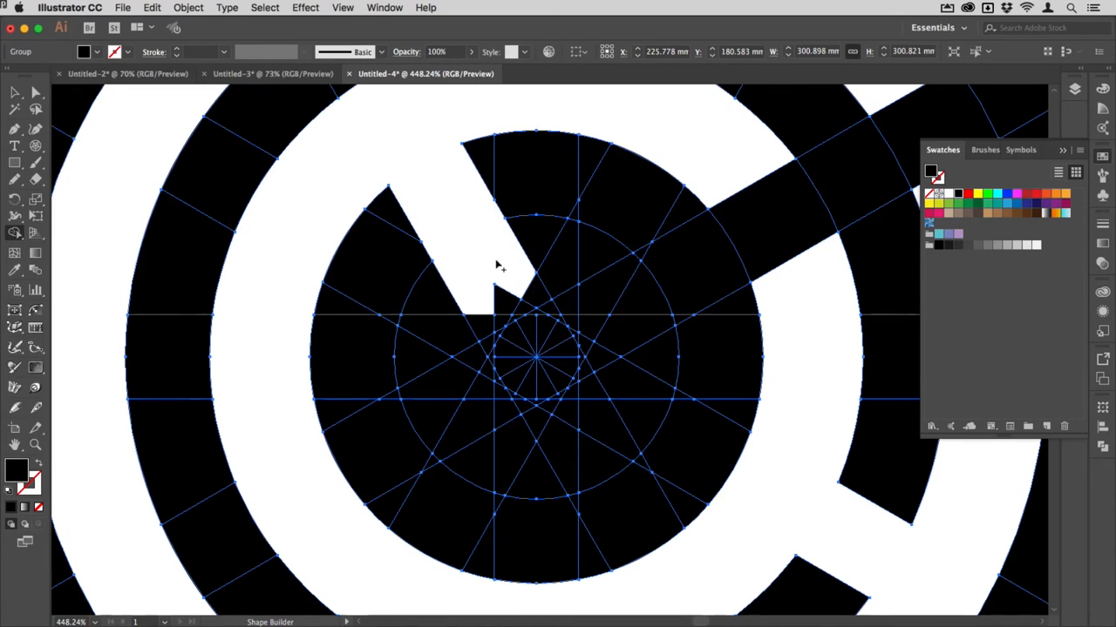
mouse_move(488, 387)
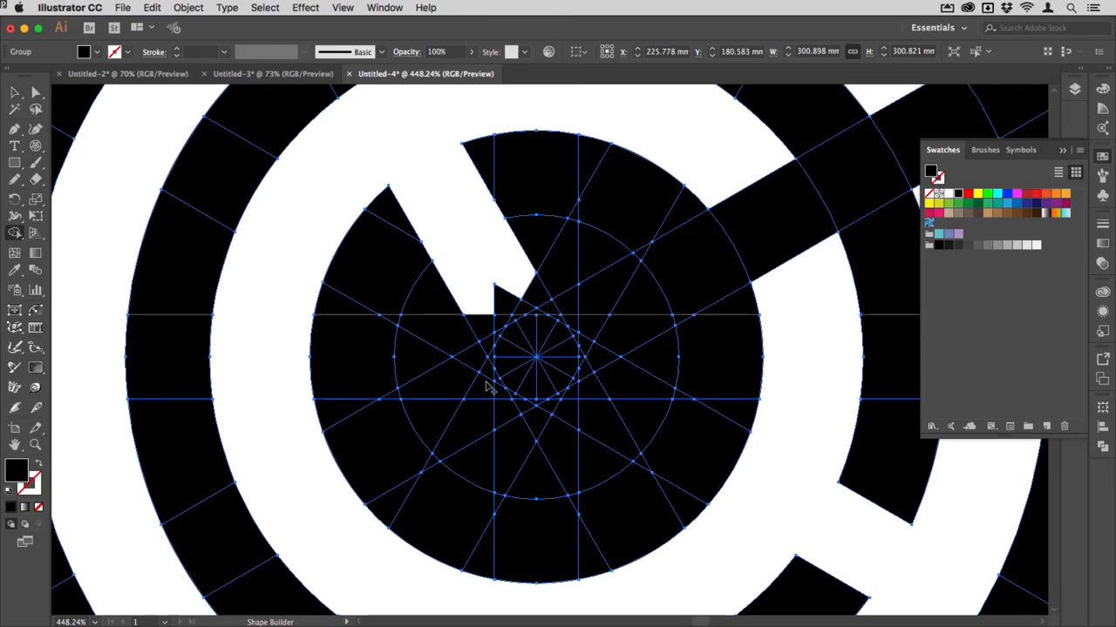
mouse_move(462, 277)
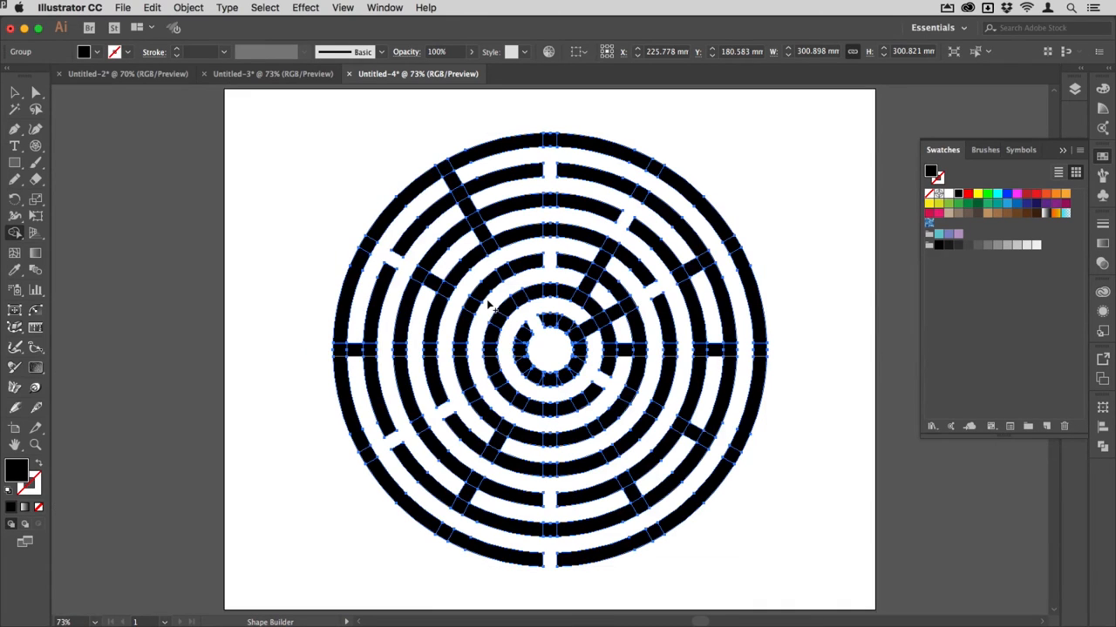
mouse_move(628, 364)
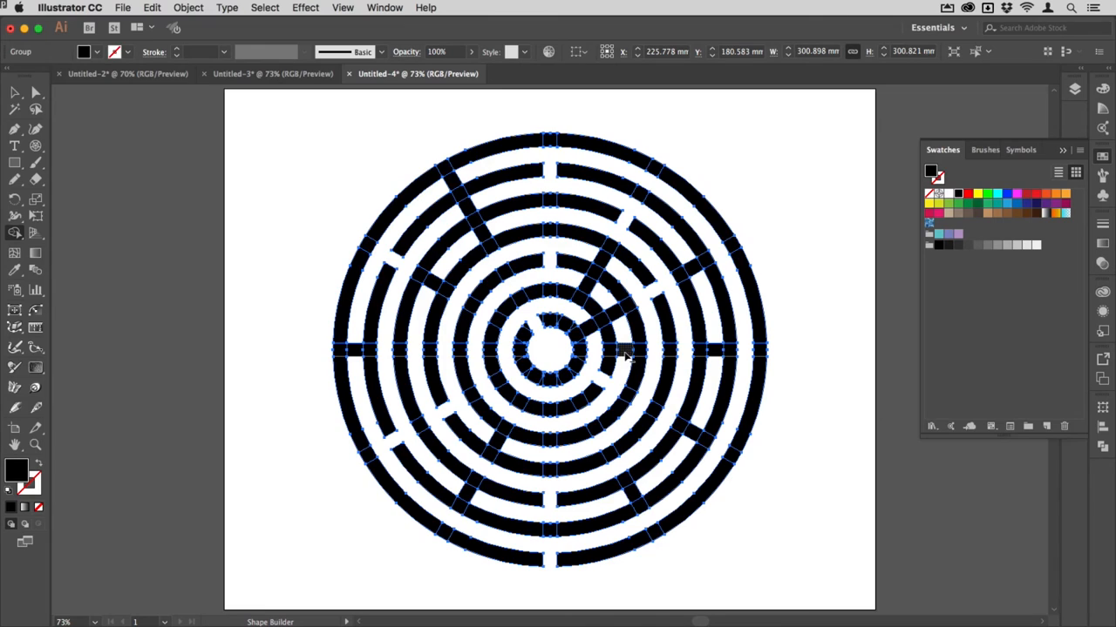
mouse_move(624, 322)
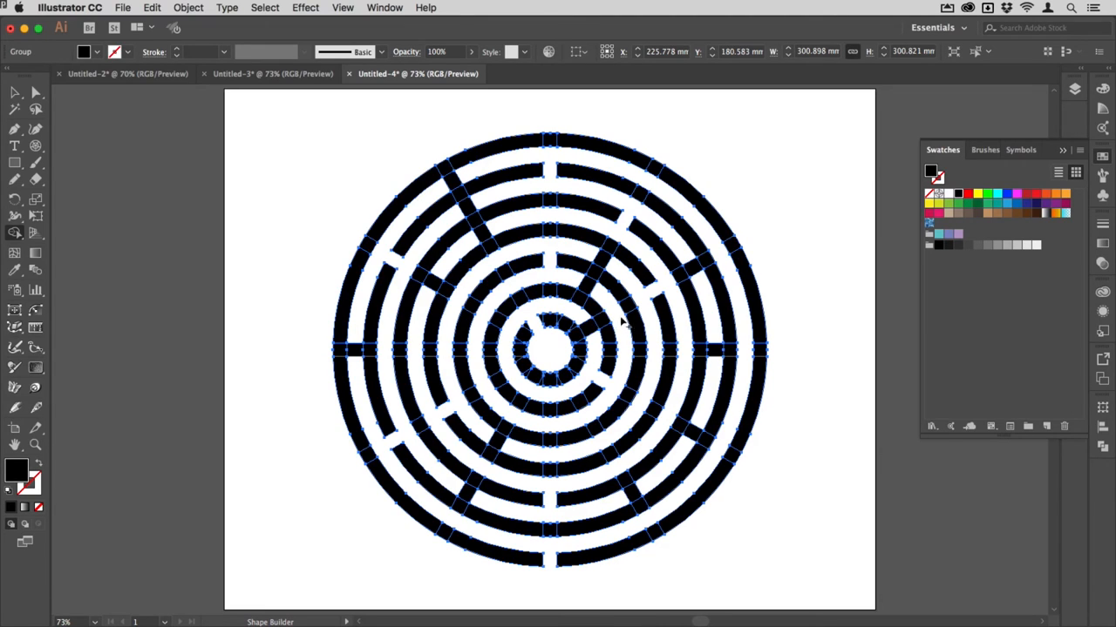
mouse_move(565, 418)
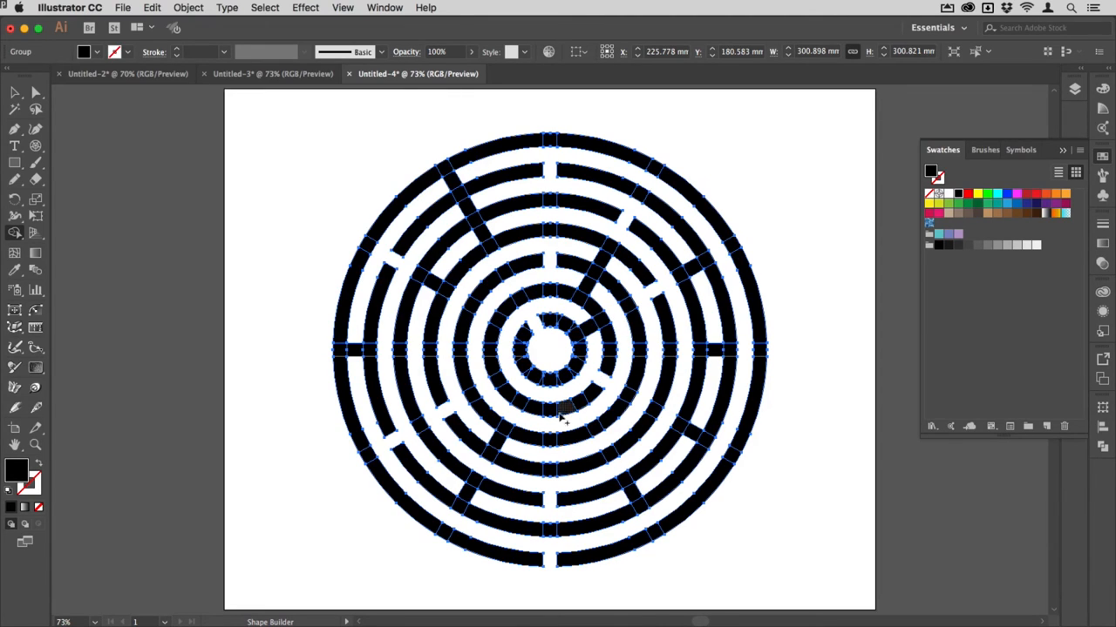
mouse_move(875, 420)
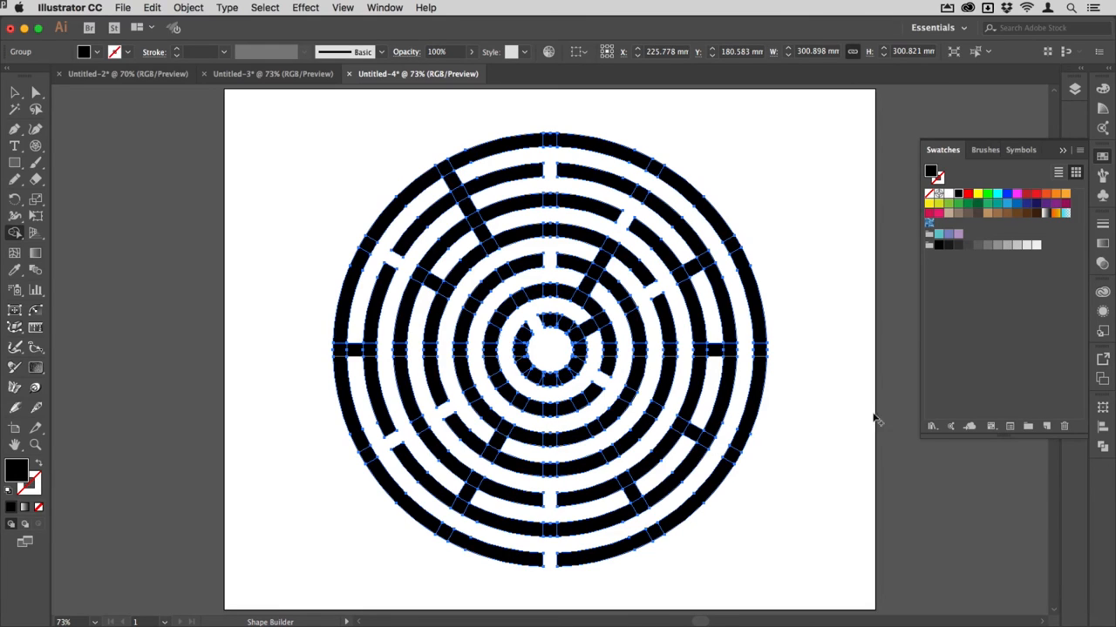
mouse_move(1102, 436)
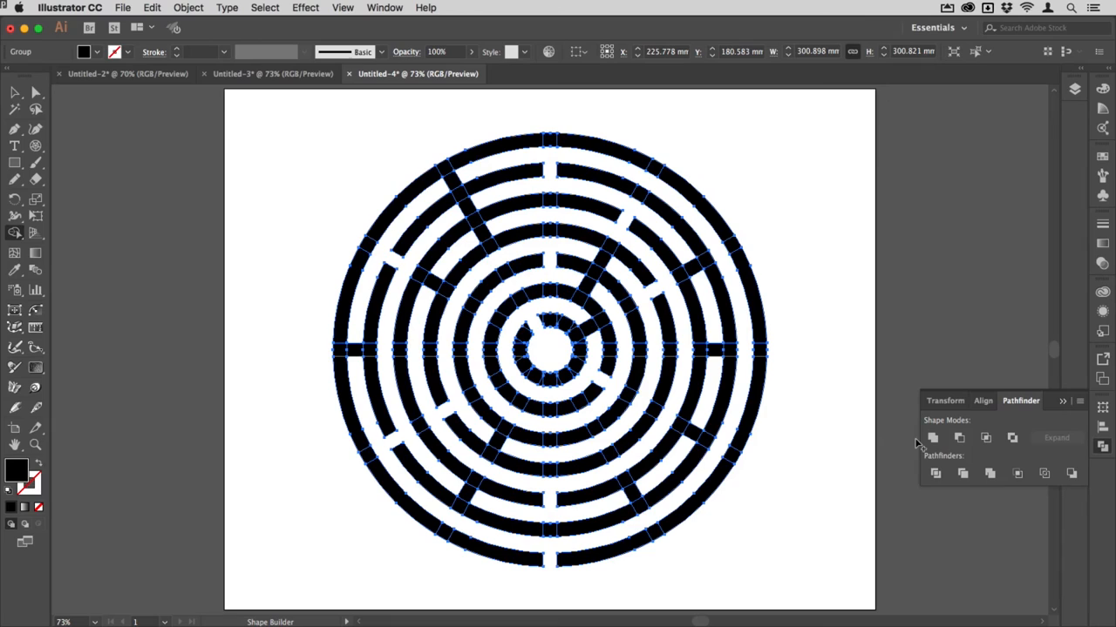
mouse_move(930, 443)
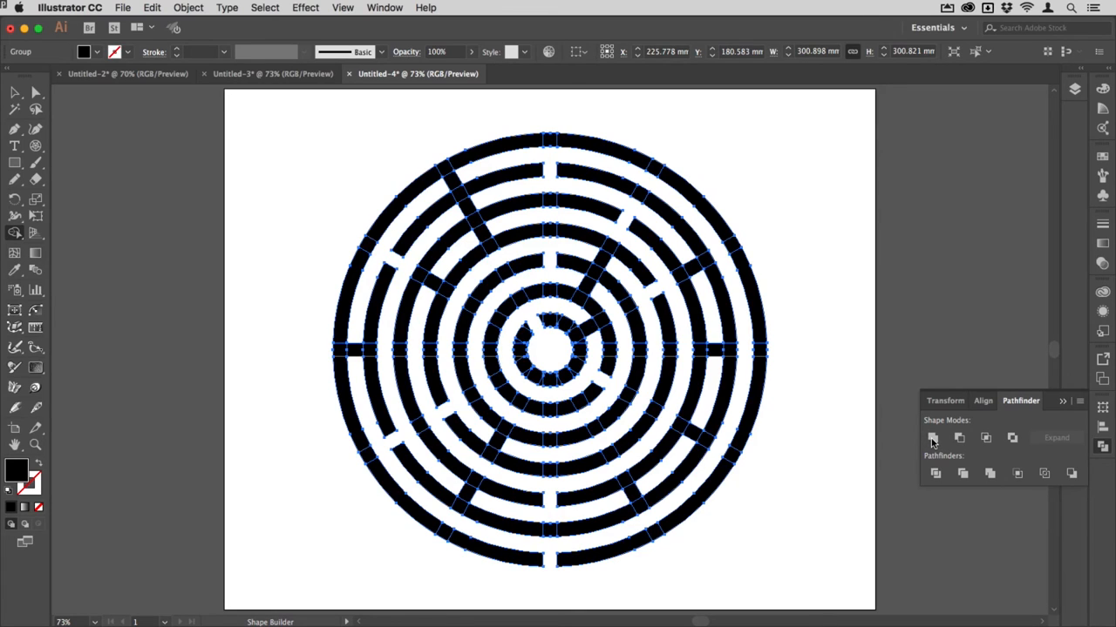
Unite all maze shapes into one compound path with Pathfinder
left_click(932, 437)
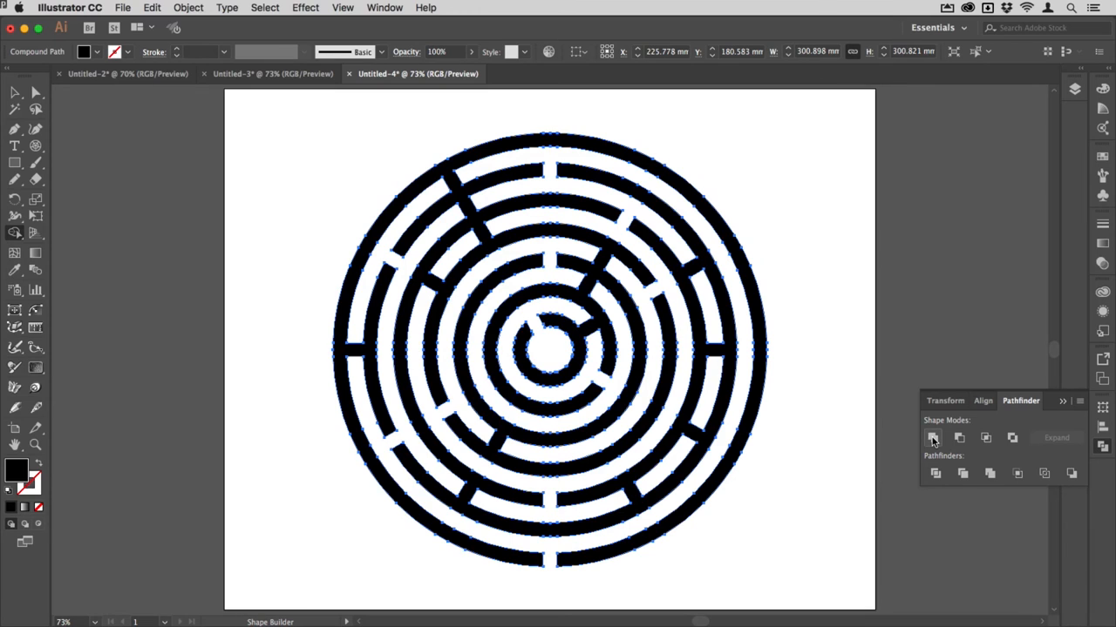
mouse_move(1063, 478)
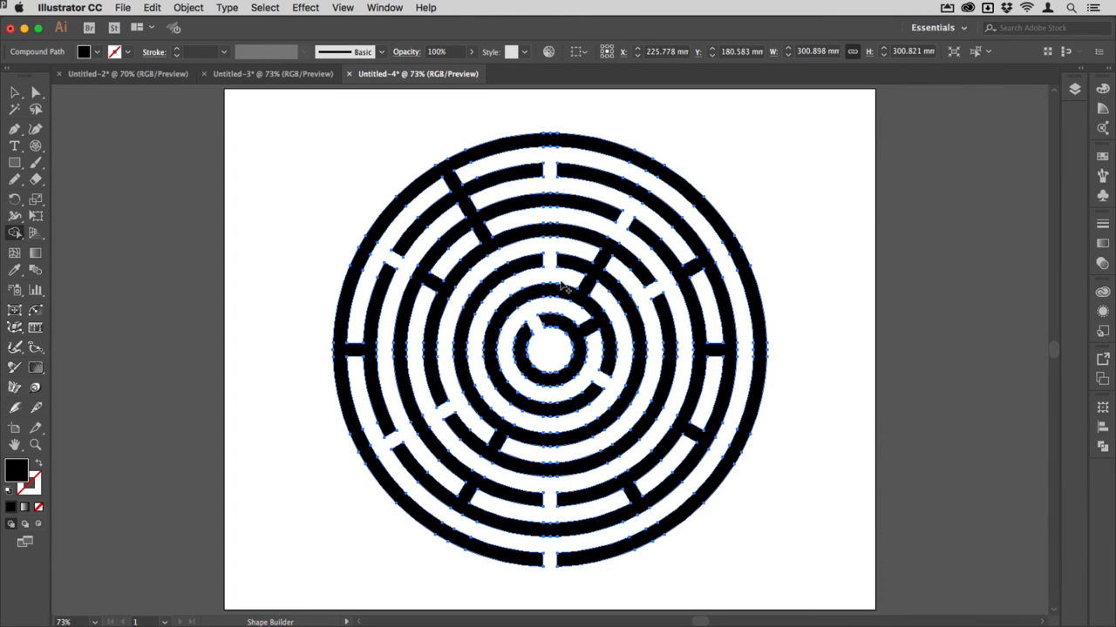
mouse_move(634, 364)
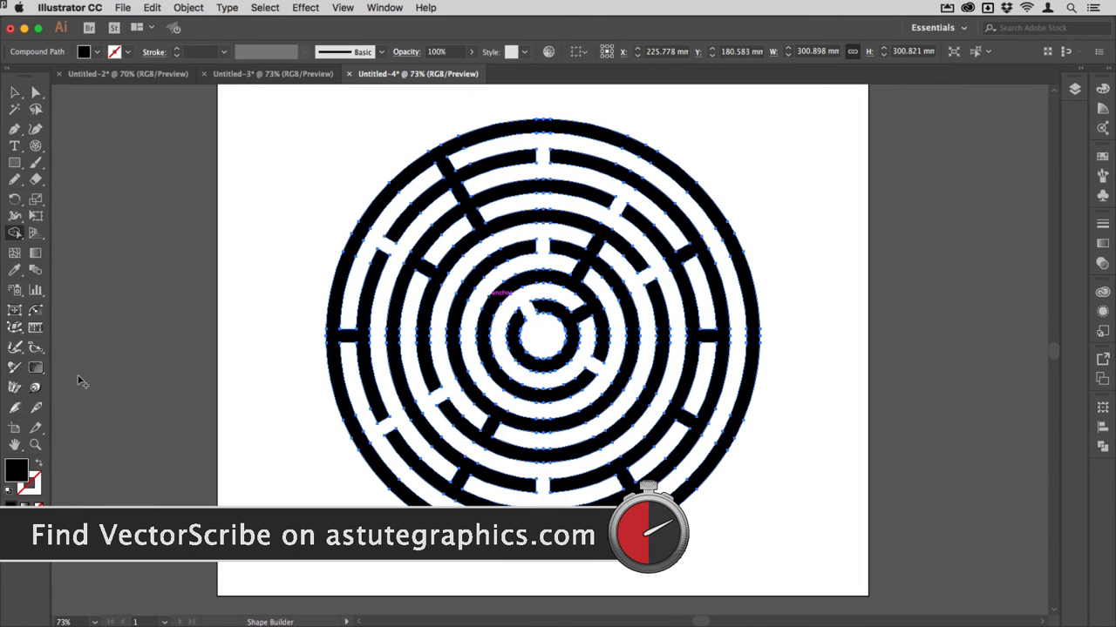
mouse_move(14, 348)
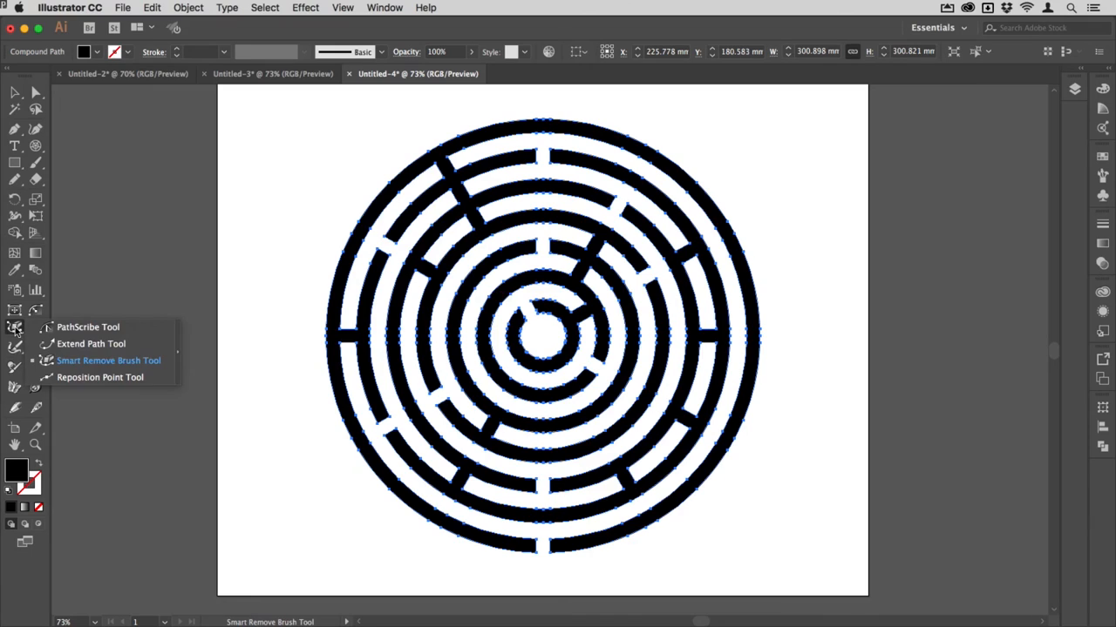
mouse_move(87, 328)
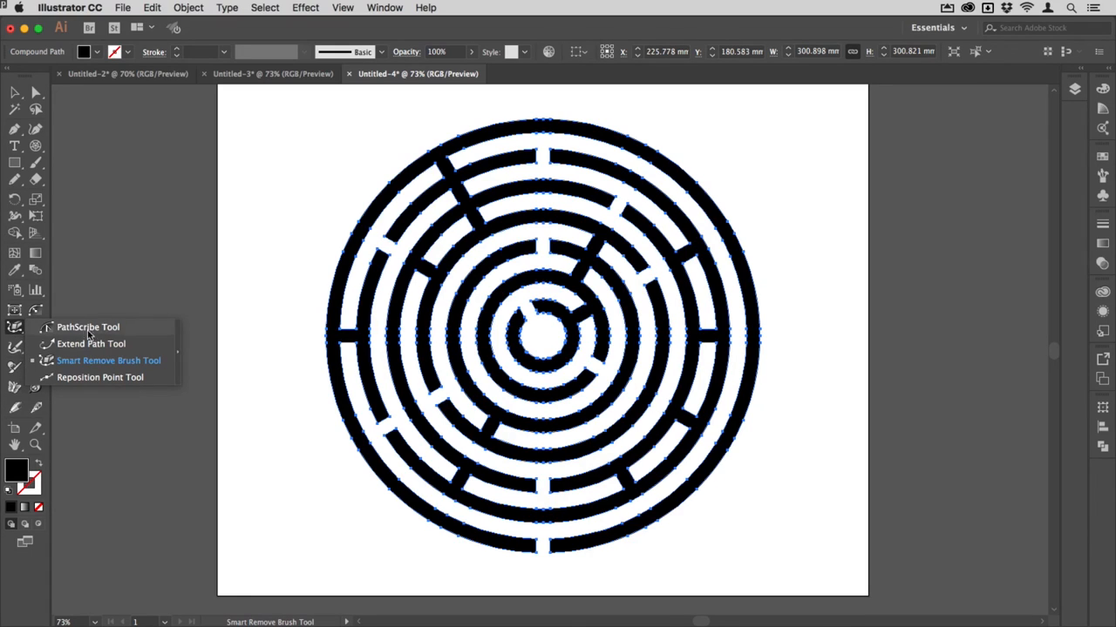
Brush away redundant anchors with Smart Remove Brush, then view the finished gold-on-red maze in Untitled-1
left_click(108, 359)
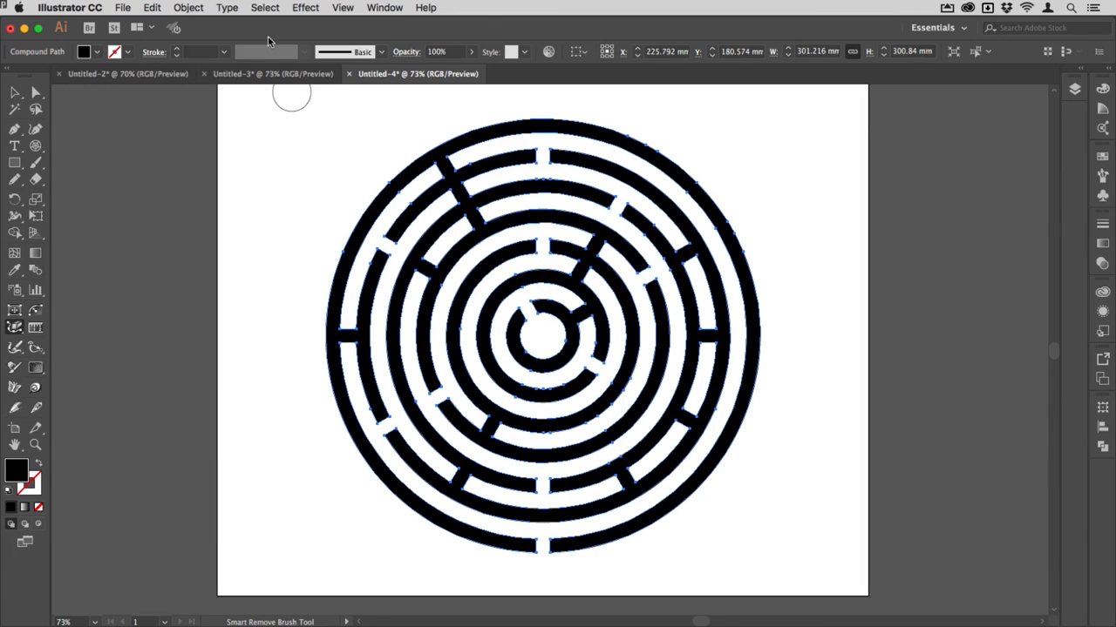
left_click(253, 74)
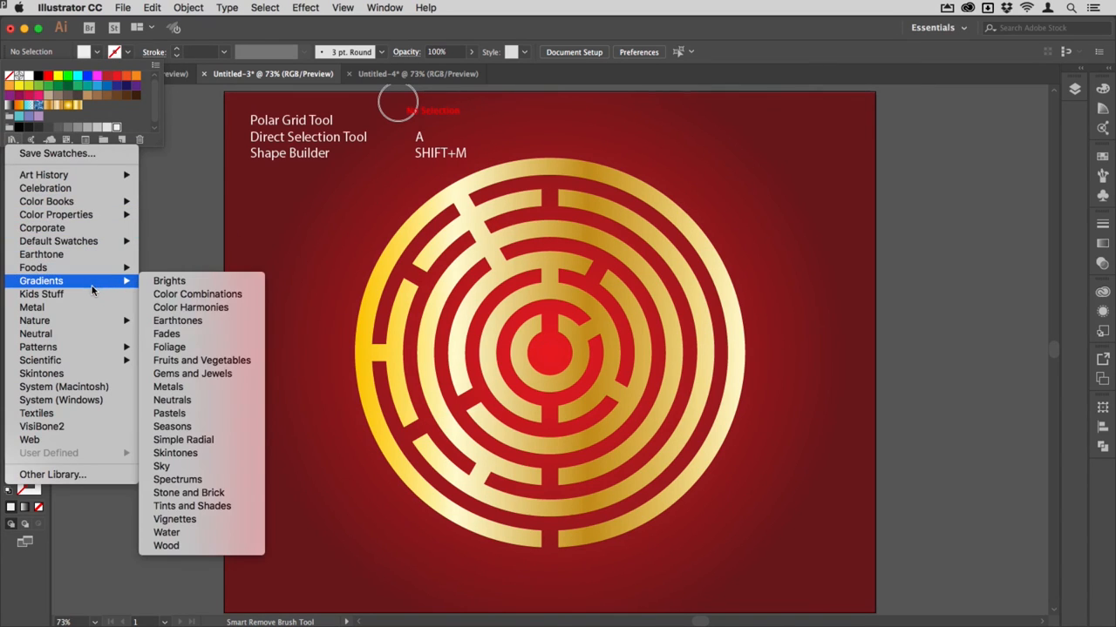
mouse_move(183, 387)
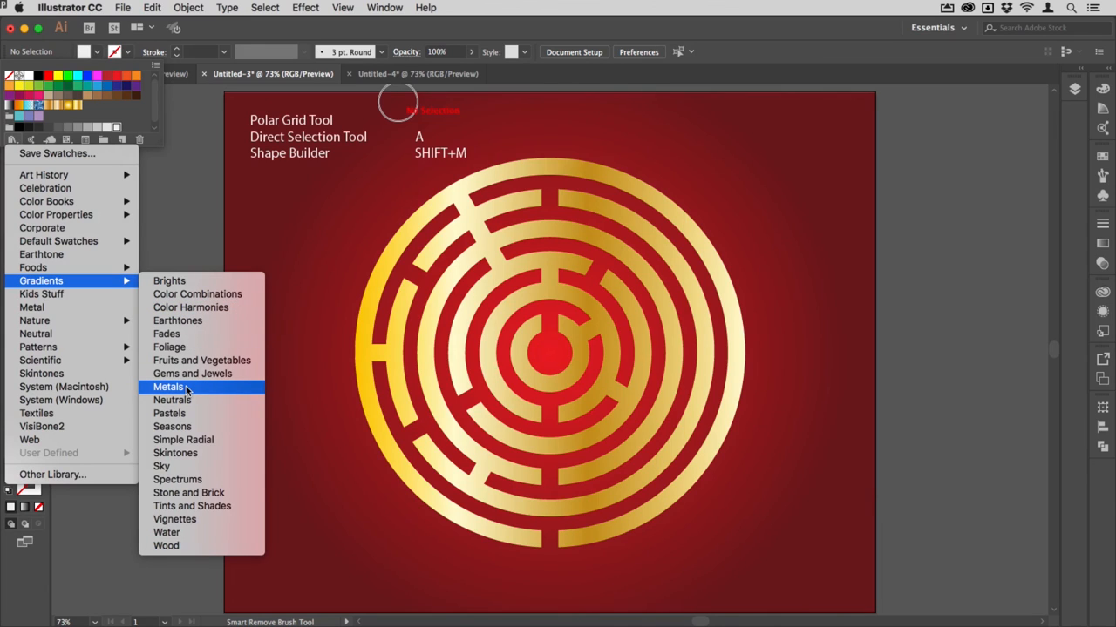